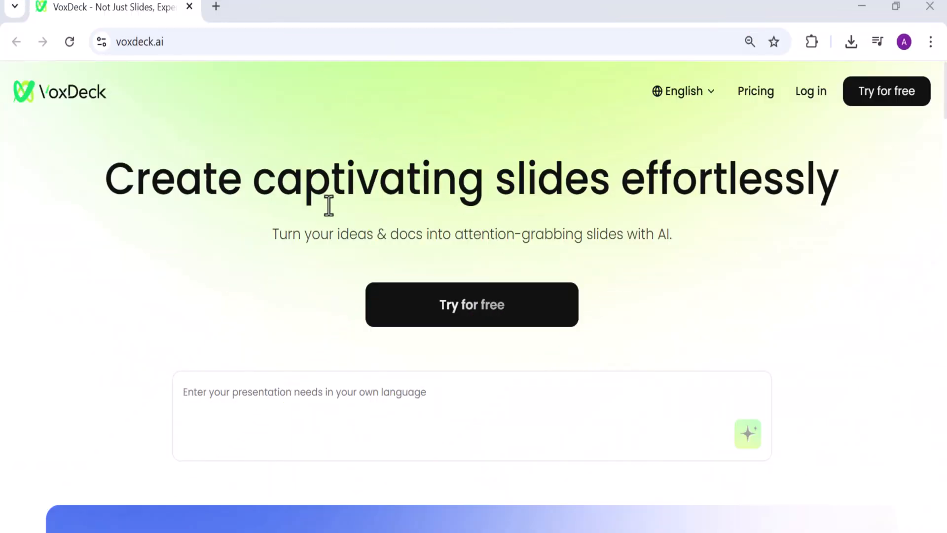
{"action": "mouse_move", "coordinate": [94, 242]}
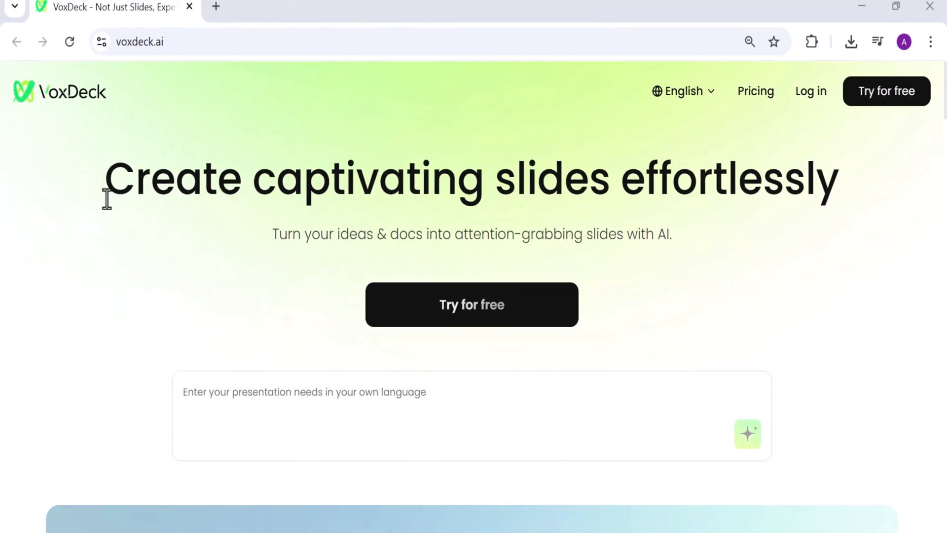
Step: Scroll down through the VoxDeck page to reach the presentation request box
{"action": "scroll", "scroll_direction": "down", "scroll_amount": 3}
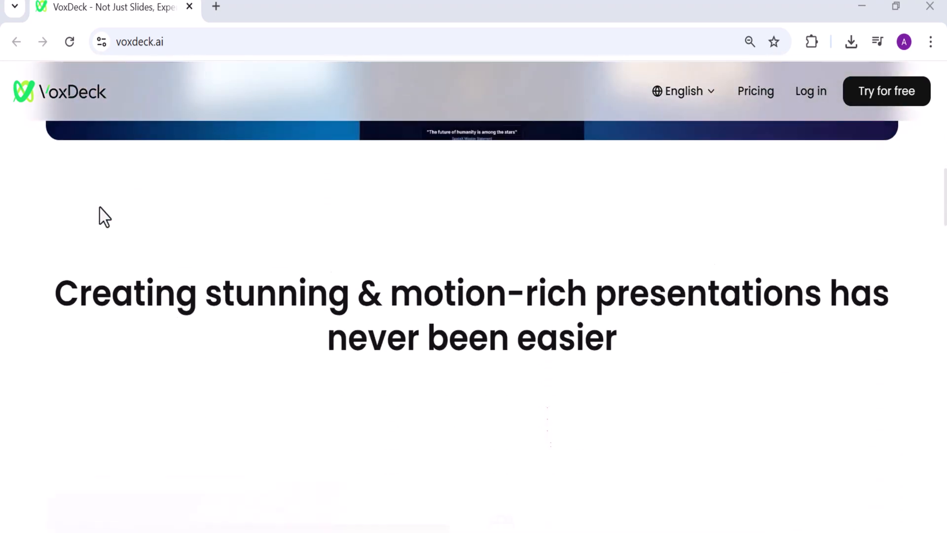
{"action": "scroll", "scroll_direction": "down", "scroll_amount": 3}
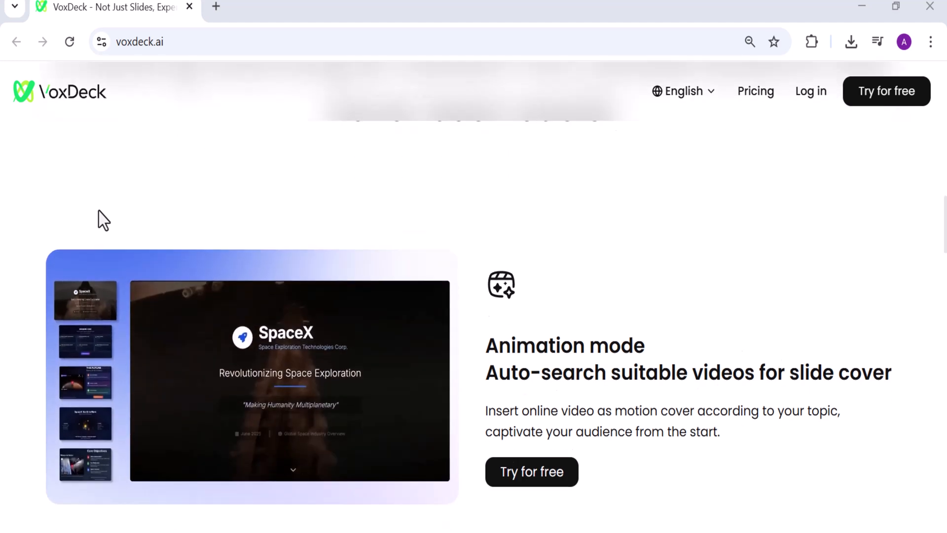
{"action": "scroll", "scroll_direction": "down", "scroll_amount": 3}
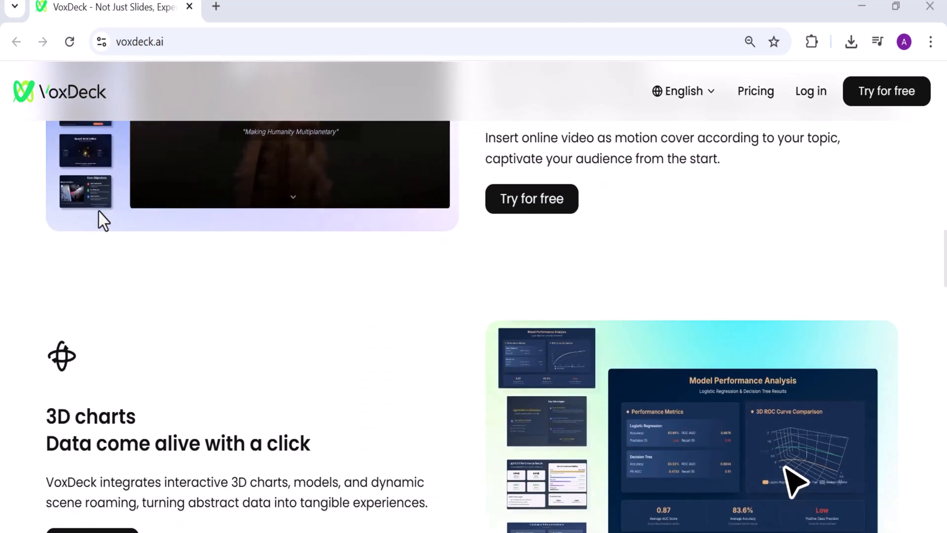
{"action": "scroll", "scroll_direction": "down", "scroll_amount": 3}
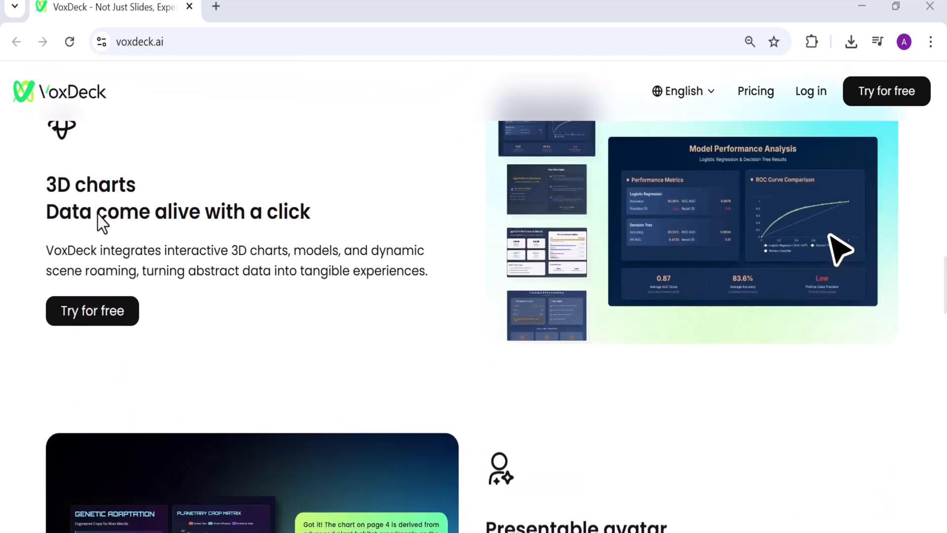
{"action": "scroll", "scroll_direction": "down", "scroll_amount": 3}
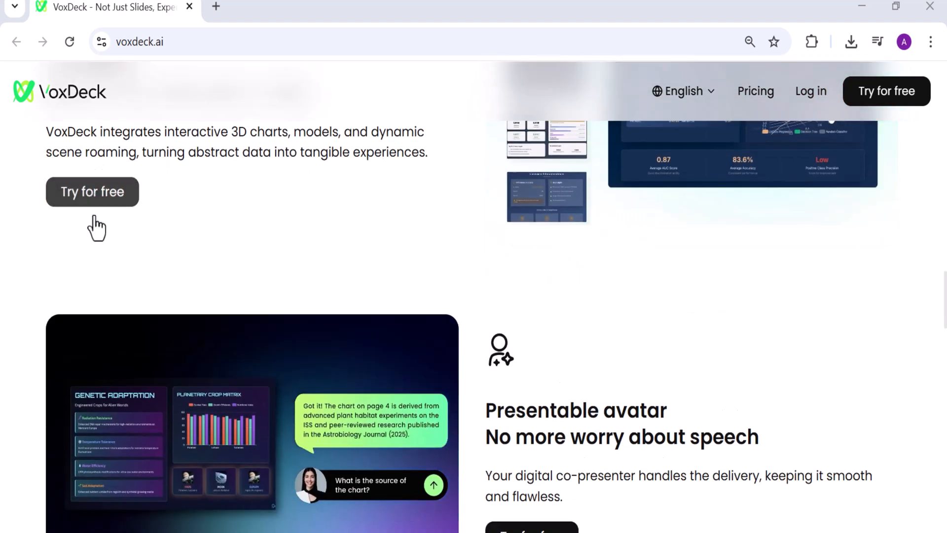
{"action": "scroll", "scroll_direction": "down", "scroll_amount": 3}
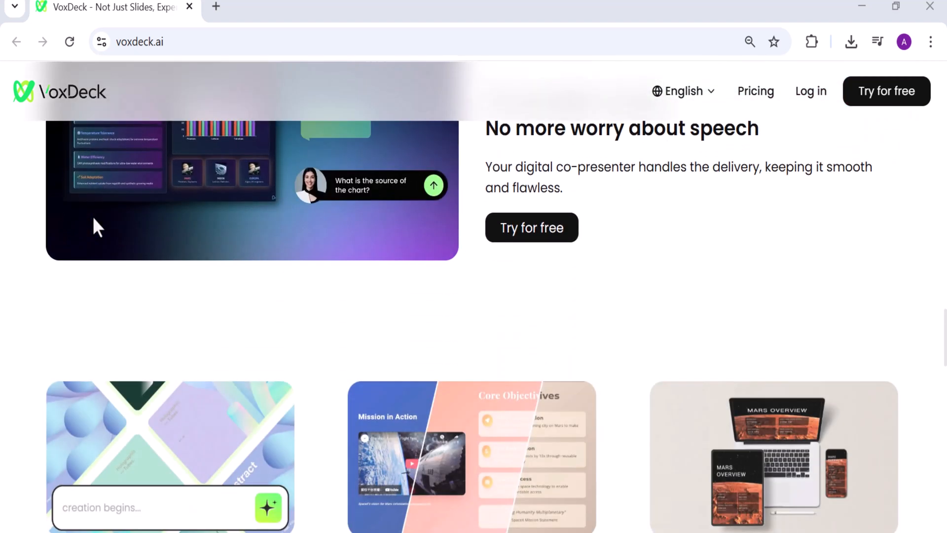
{"action": "scroll", "scroll_direction": "down", "scroll_amount": 3}
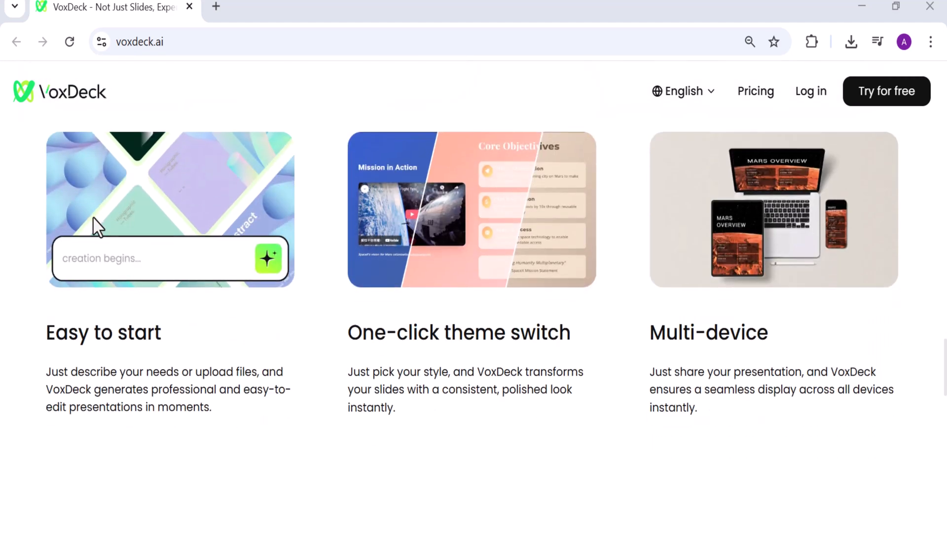
{"action": "scroll", "scroll_direction": "down", "scroll_amount": 3}
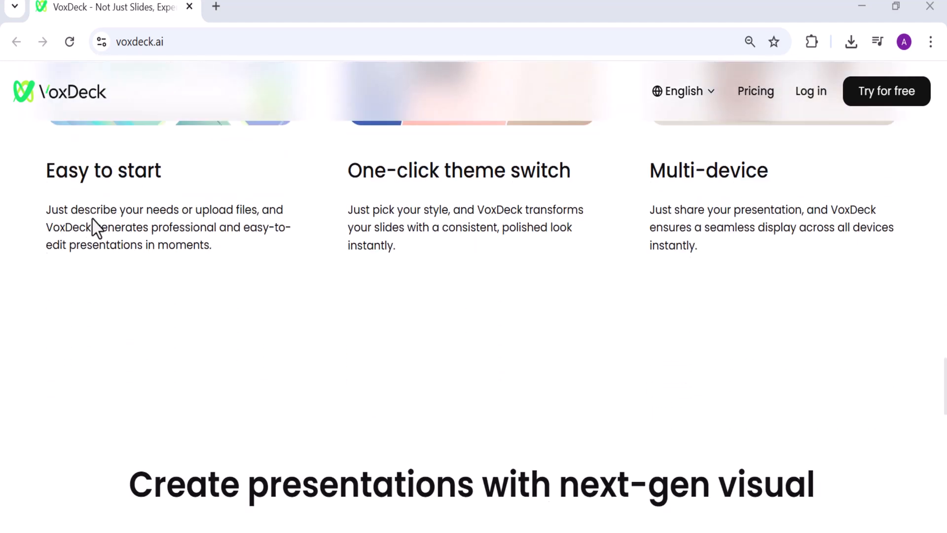
{"action": "scroll", "scroll_direction": "down", "scroll_amount": 3}
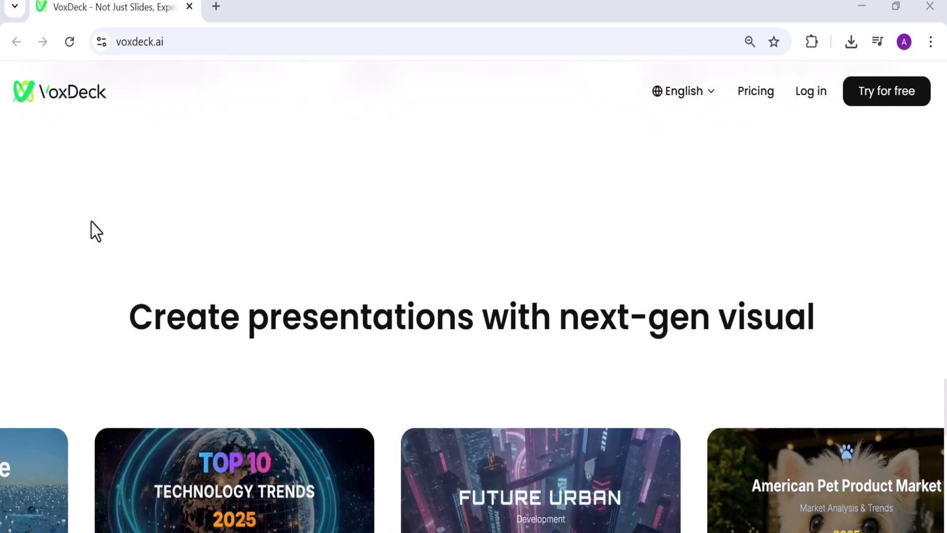
{"action": "scroll", "scroll_direction": "down", "scroll_amount": 3}
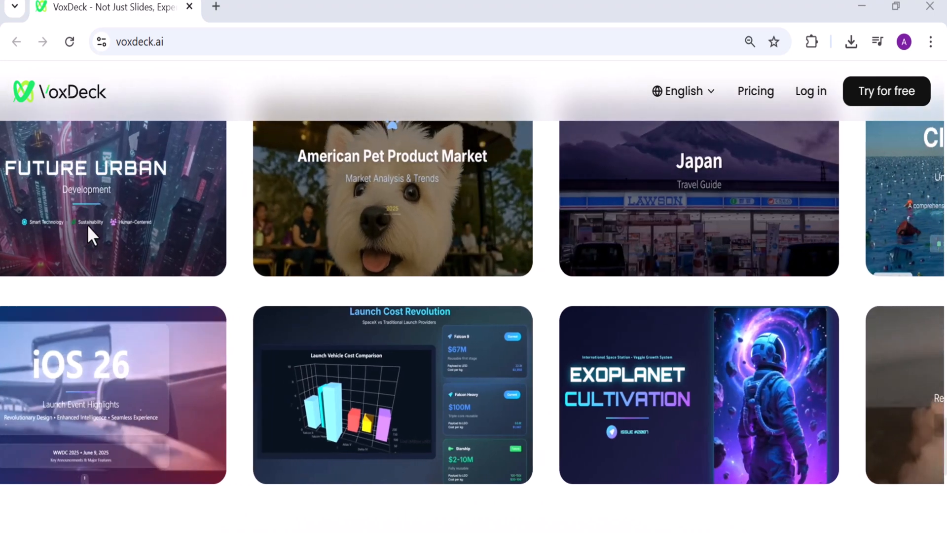
{"action": "scroll", "scroll_direction": "down", "scroll_amount": 3}
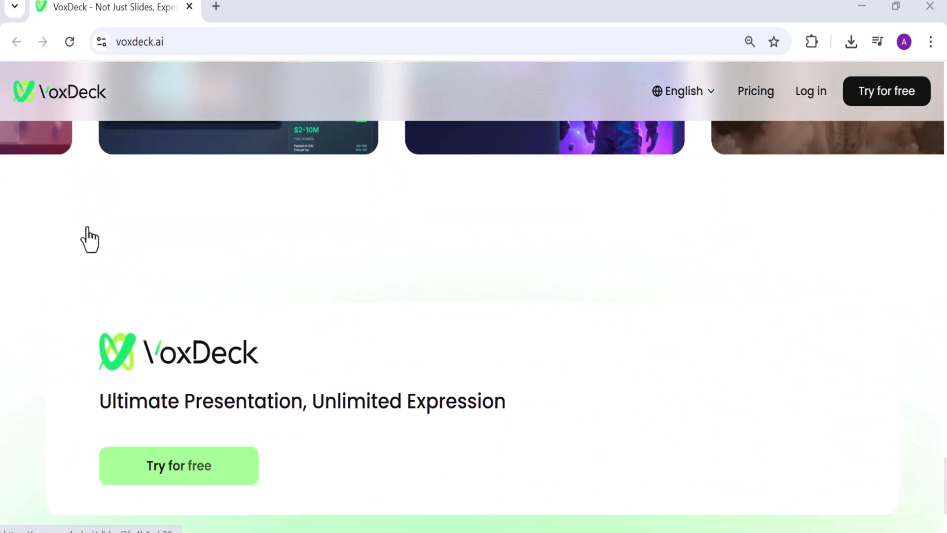
{"action": "scroll", "scroll_direction": "down", "scroll_amount": 3}
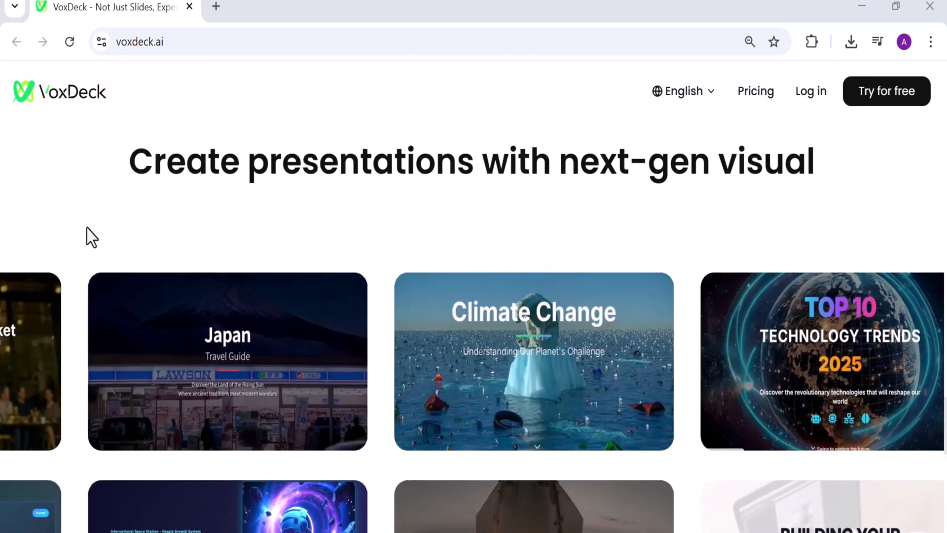
{"action": "scroll", "scroll_direction": "down", "scroll_amount": 3}
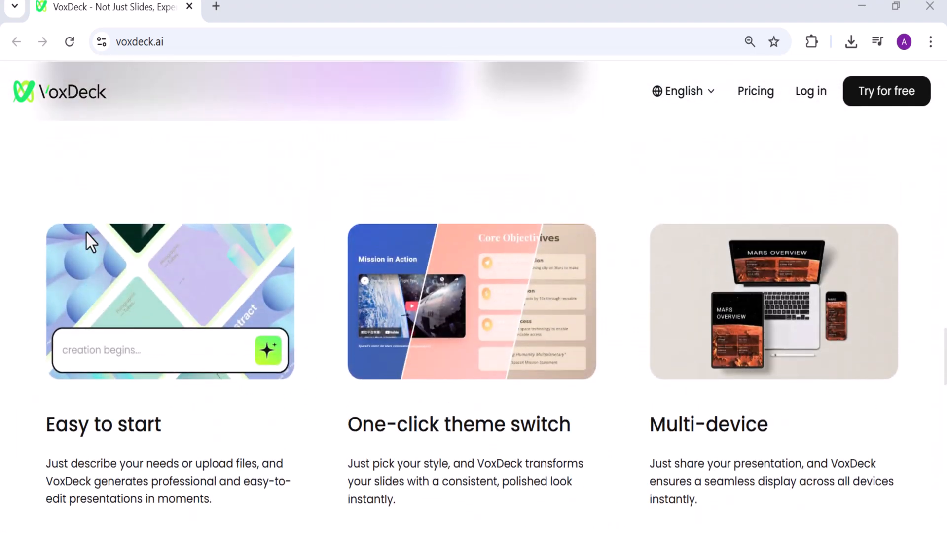
{"action": "scroll", "scroll_direction": "down", "scroll_amount": 3}
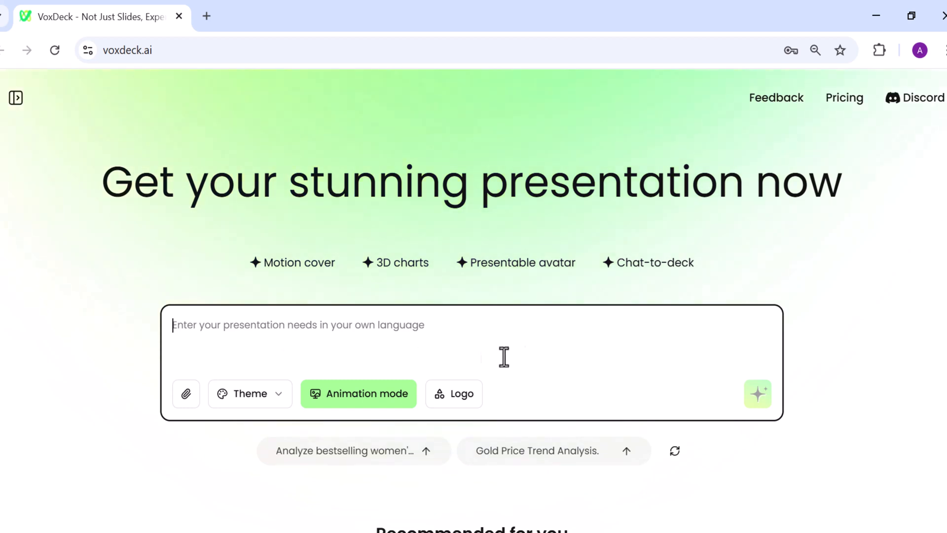
{"action": "mouse_move", "coordinate": [758, 402]}
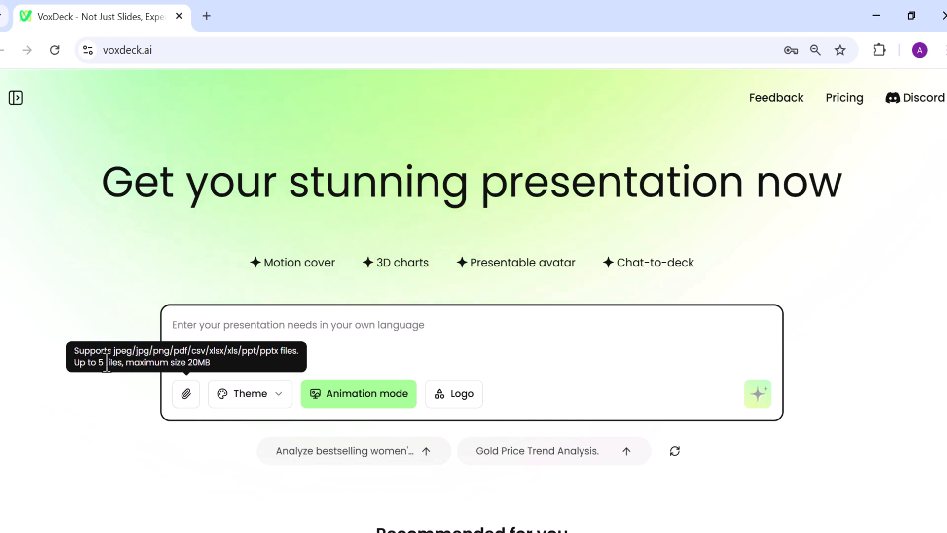
{"action": "mouse_move", "coordinate": [230, 372]}
{"action": "type", "text": "Create a professional pres"}
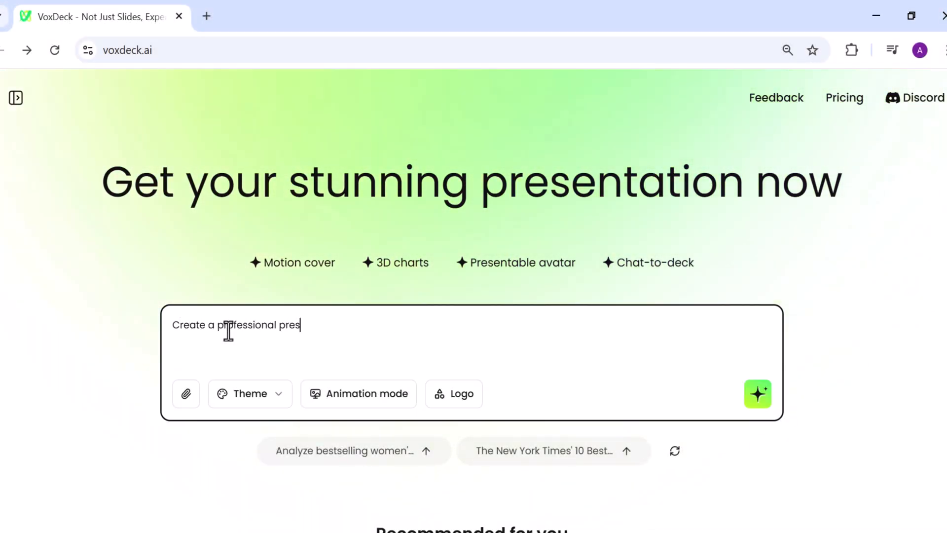
Step: Enter the prompt for a professional presentation on AI impact in education 2010-2025, covering applications and challenges
{"action": "type", "text": "entation on AI impac"}
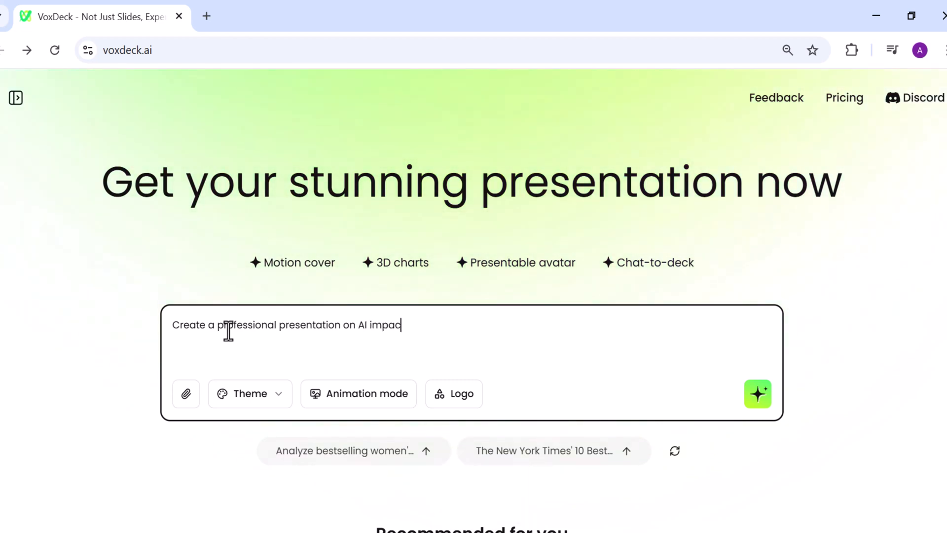
{"action": "type", "text": "in education,"}
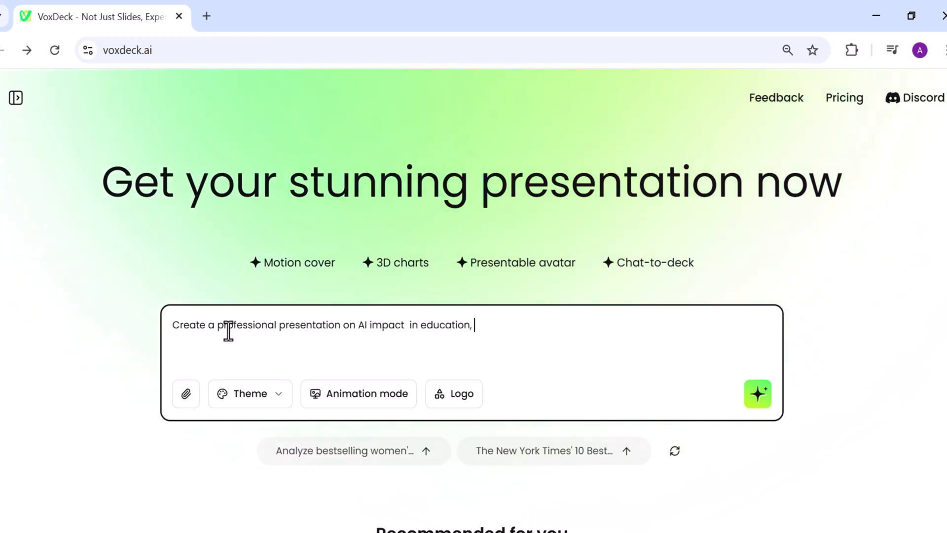
{"action": "type", "text": "covering applications,challenges and future trends. use a moderate corporate design"}
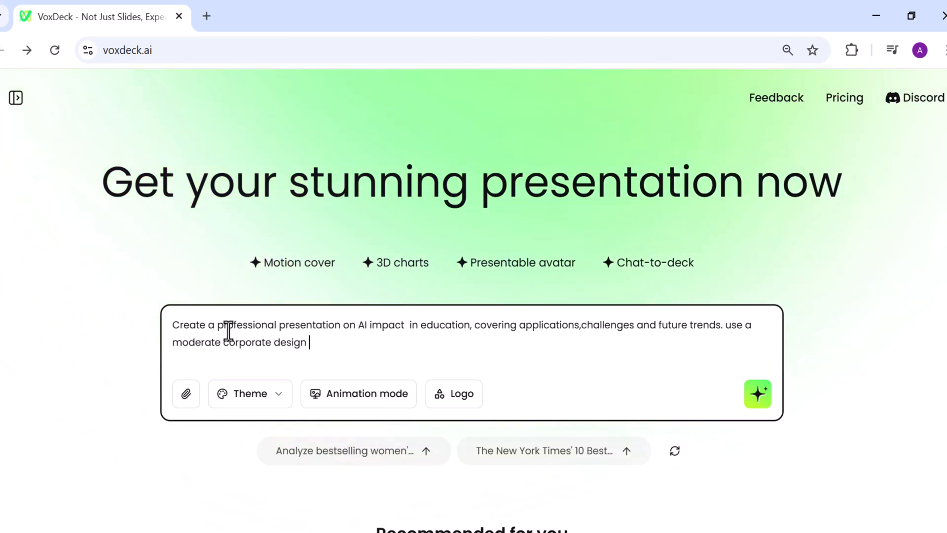
{"action": "type", "text": "showing AI impact"}
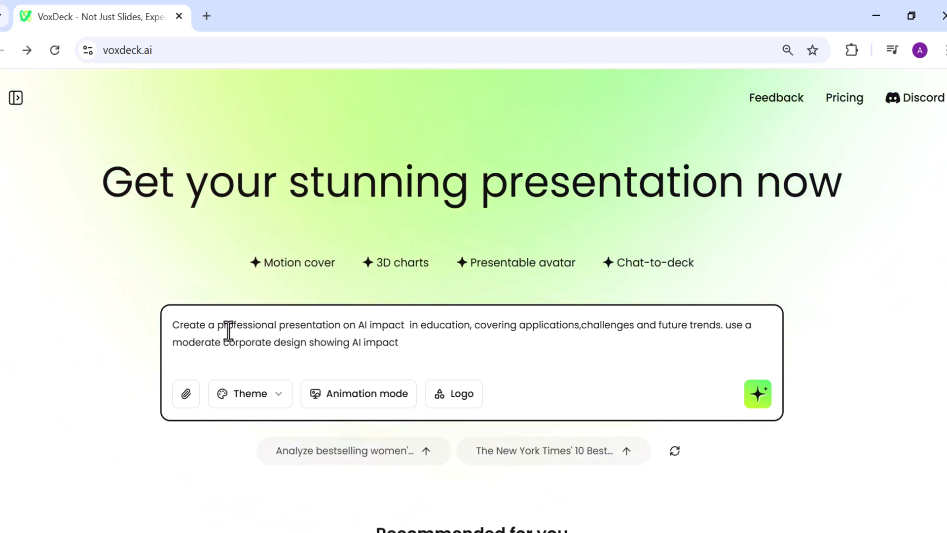
{"action": "type", "text": "from 2010-20"}
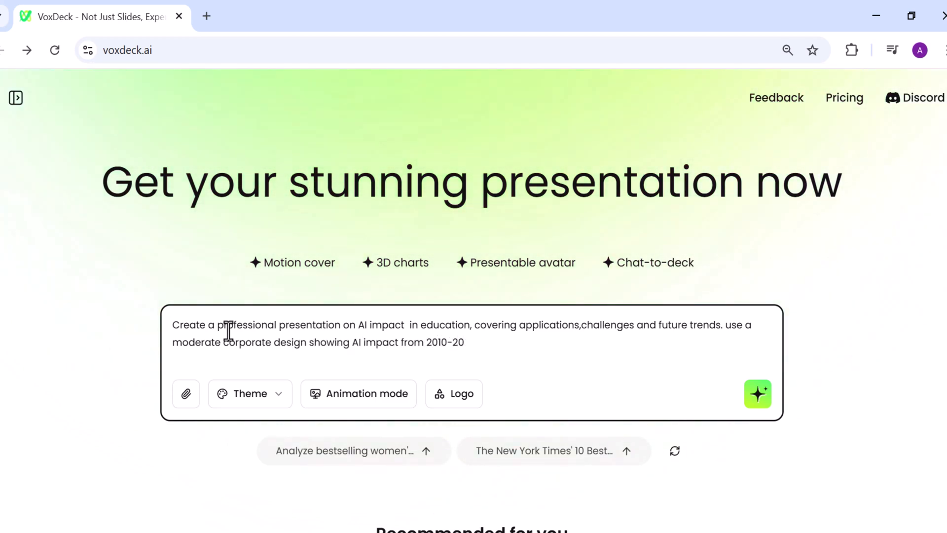
{"action": "type", "text": "25"}
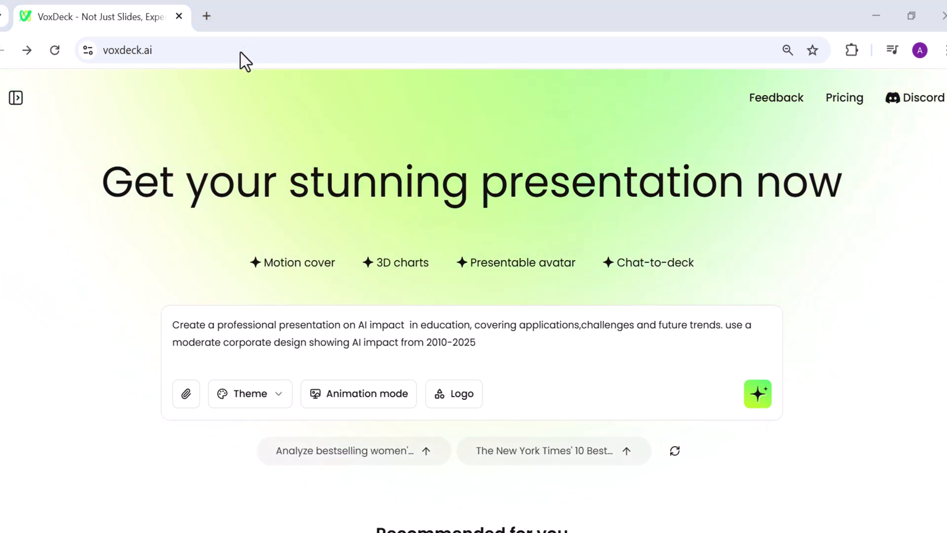
{"action": "left_click", "coordinate": [250, 393]}
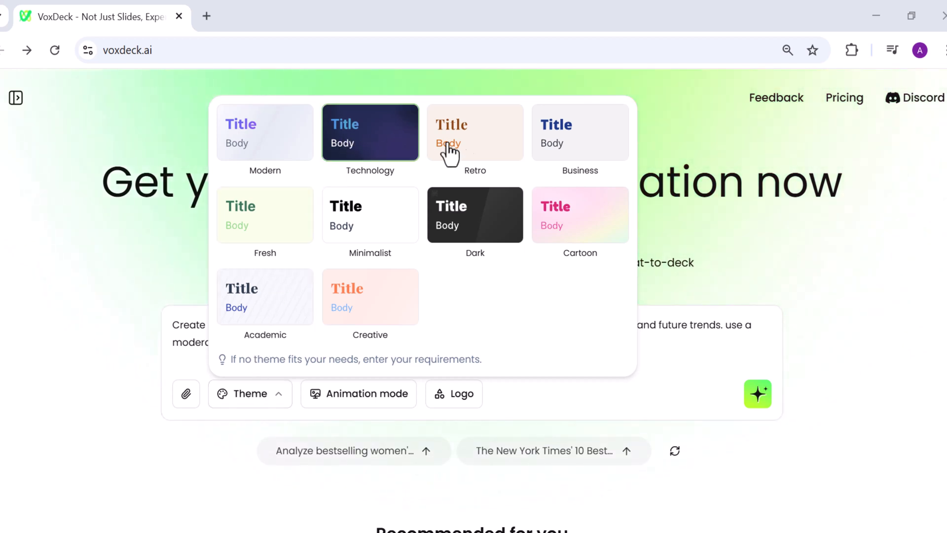
{"action": "mouse_move", "coordinate": [327, 270]}
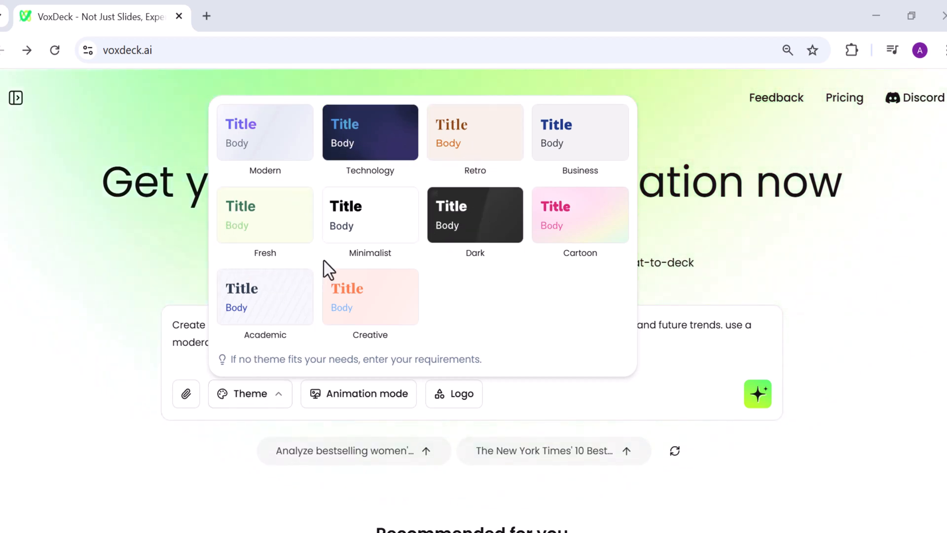
{"action": "mouse_move", "coordinate": [571, 154]}
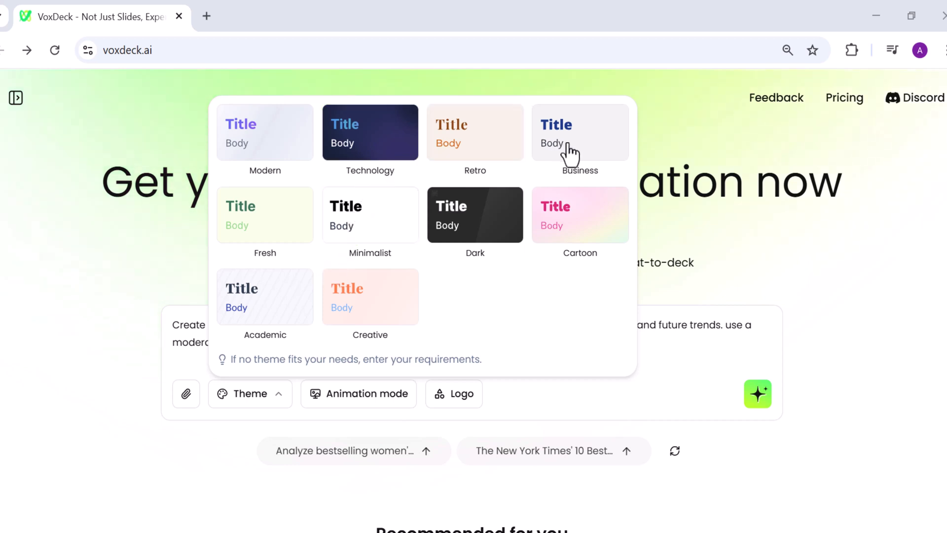
{"action": "mouse_move", "coordinate": [414, 224]}
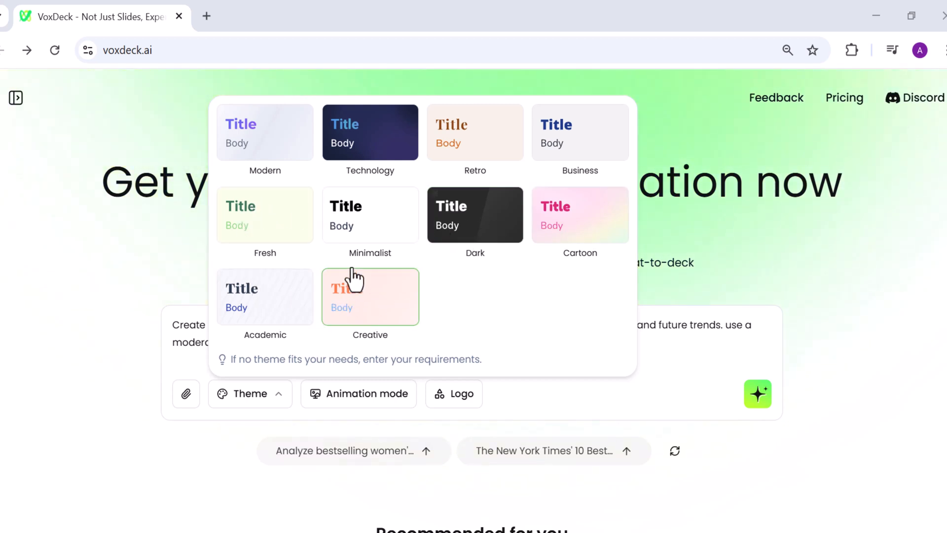
{"action": "mouse_move", "coordinate": [592, 145]}
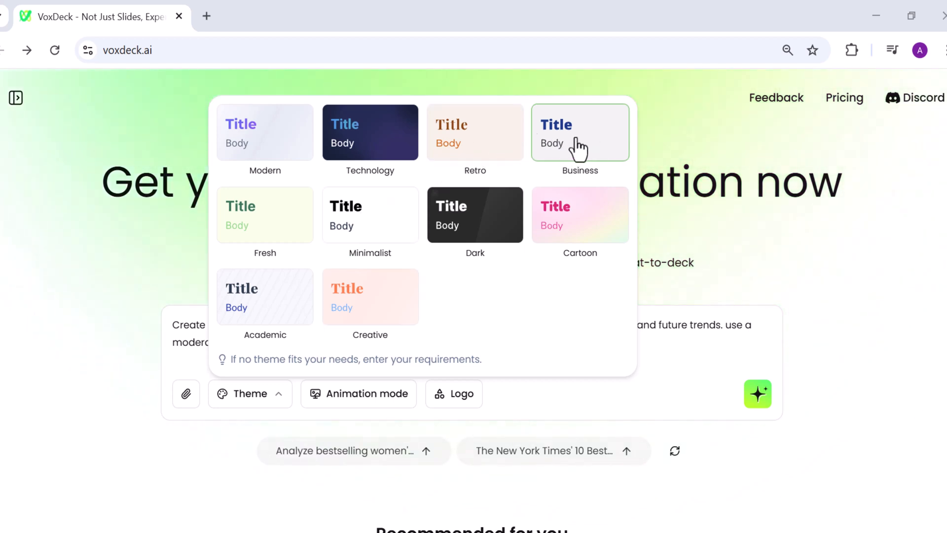
Step: Apply the Business theme and switch animation mode on for the request
{"action": "left_click", "coordinate": [578, 132]}
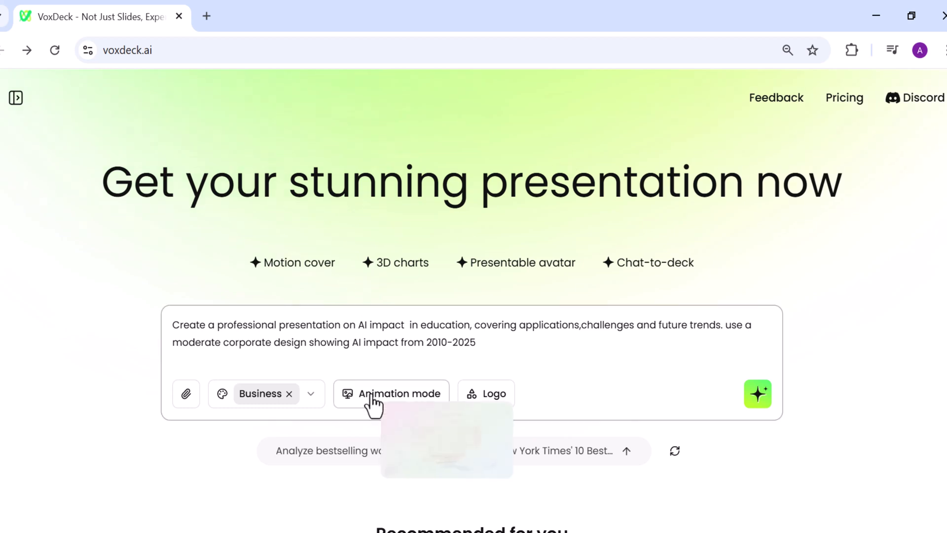
{"action": "left_click", "coordinate": [390, 393]}
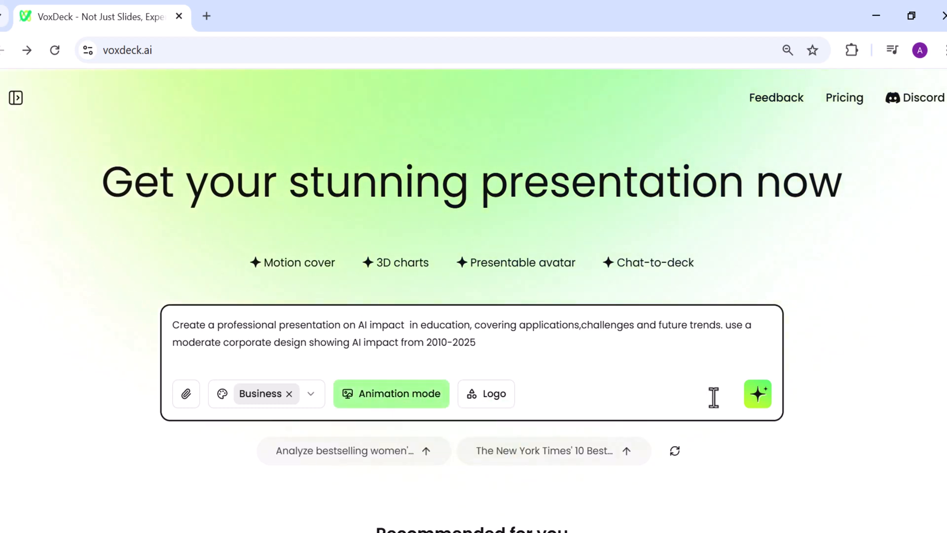
Step: Generate the deck and view the Thinking reasoning behind the title slide design
{"action": "left_click", "coordinate": [758, 394]}
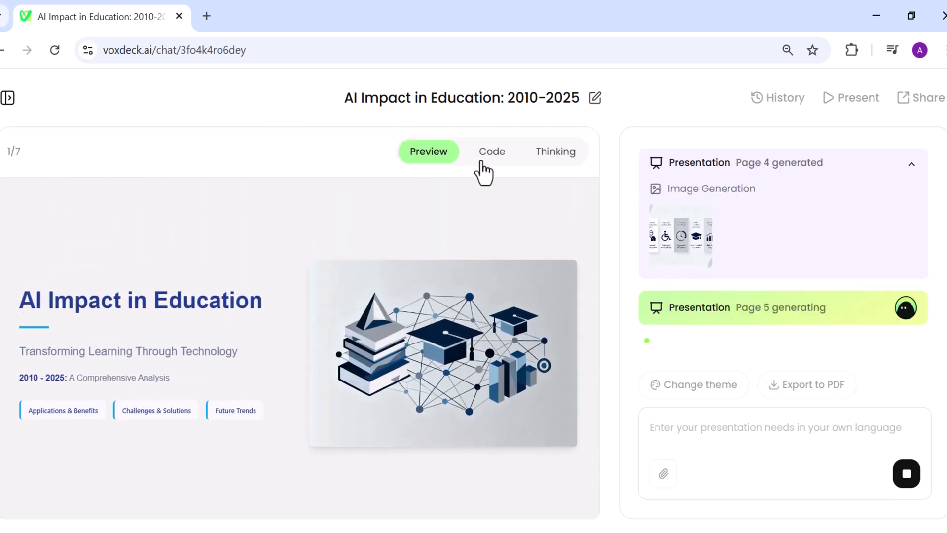
{"action": "left_click", "coordinate": [555, 150]}
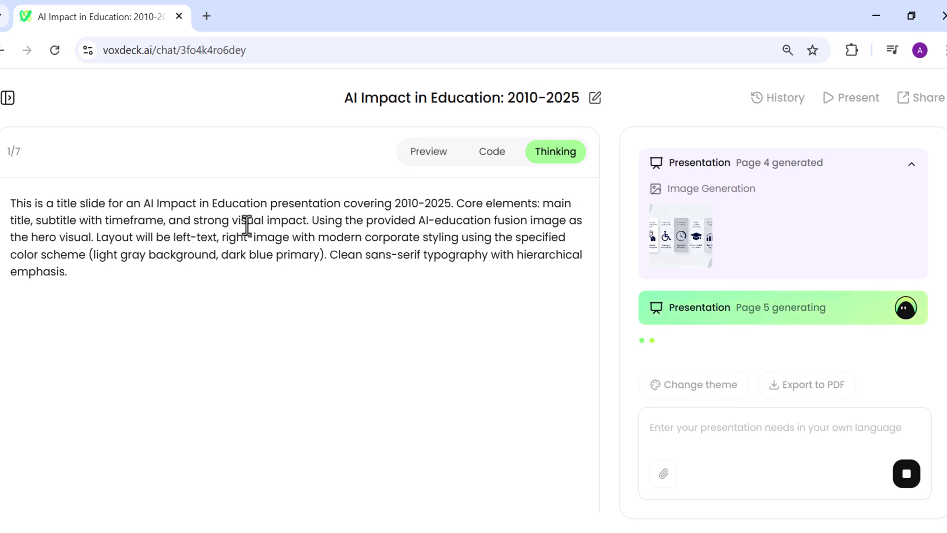
{"action": "mouse_move", "coordinate": [275, 238]}
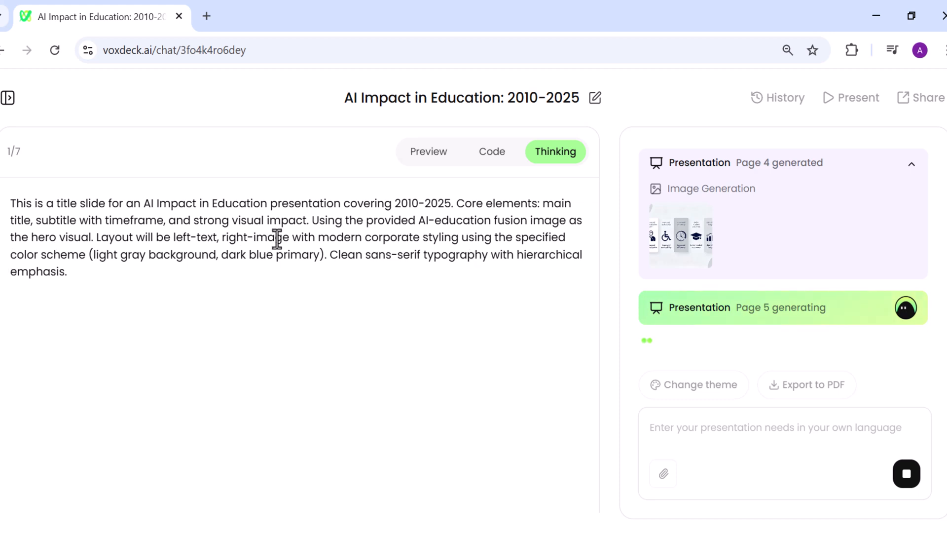
{"action": "mouse_move", "coordinate": [94, 289]}
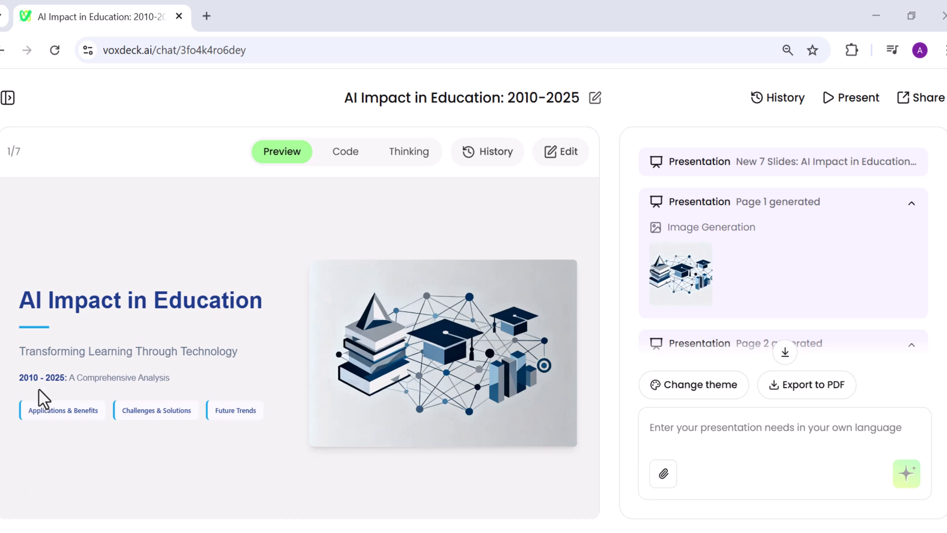
{"action": "mouse_move", "coordinate": [219, 332]}
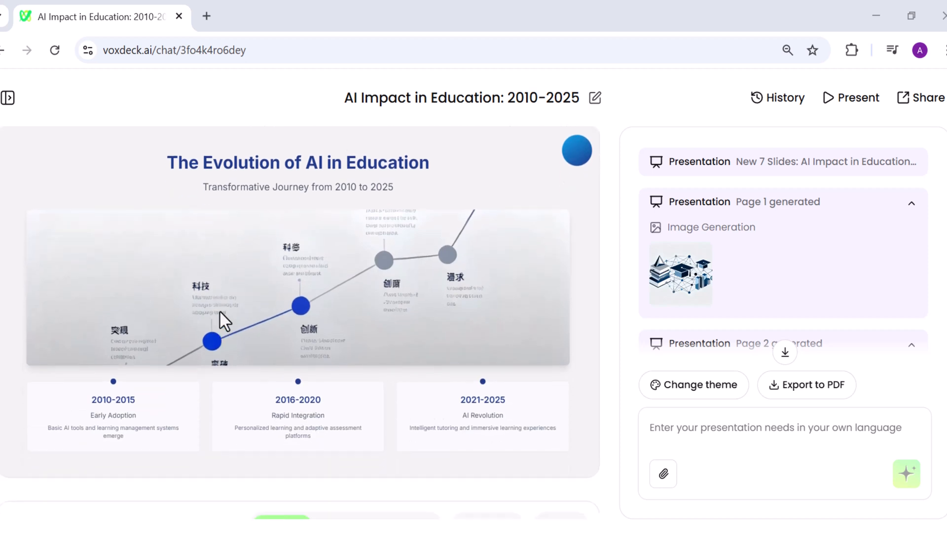
{"action": "mouse_move", "coordinate": [145, 390]}
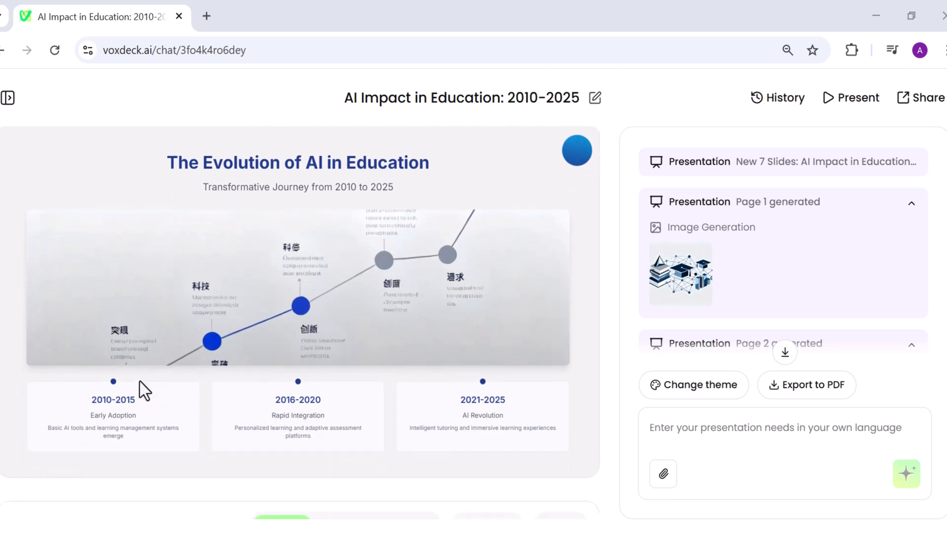
Step: Scroll through the seven generated AI Impact in Education slides
{"action": "scroll", "scroll_direction": "down", "scroll_amount": 3}
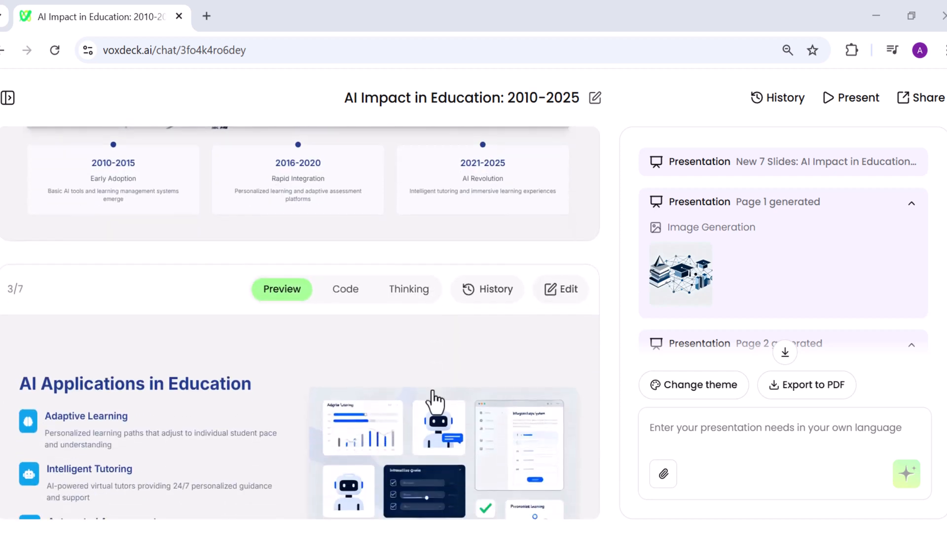
{"action": "scroll", "scroll_direction": "down", "scroll_amount": 3}
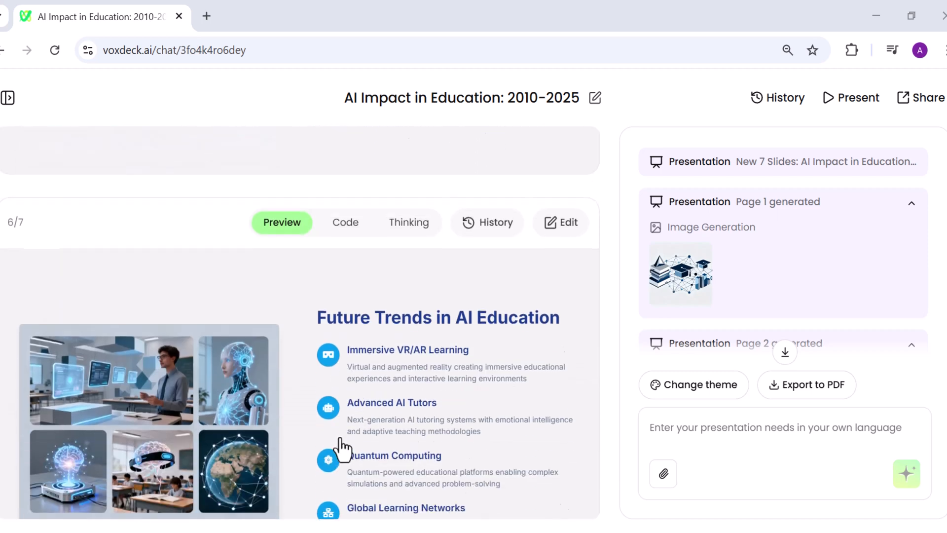
{"action": "scroll", "scroll_direction": "down", "scroll_amount": 3}
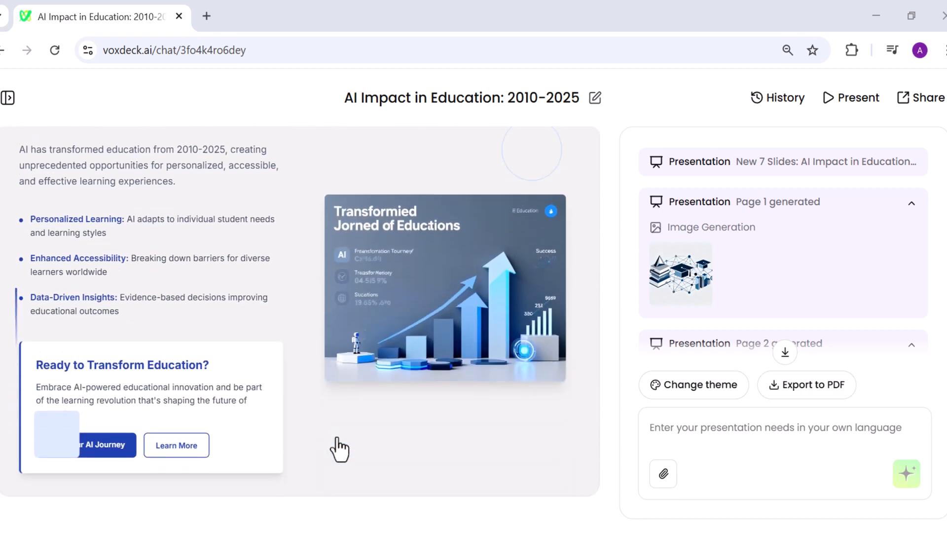
{"action": "scroll", "scroll_direction": "down", "scroll_amount": 3}
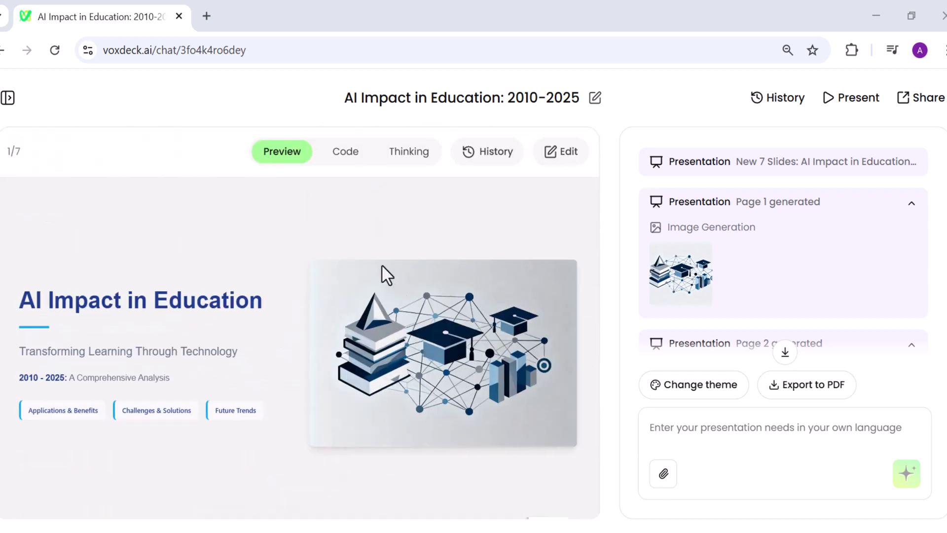
{"action": "mouse_move", "coordinate": [288, 238]}
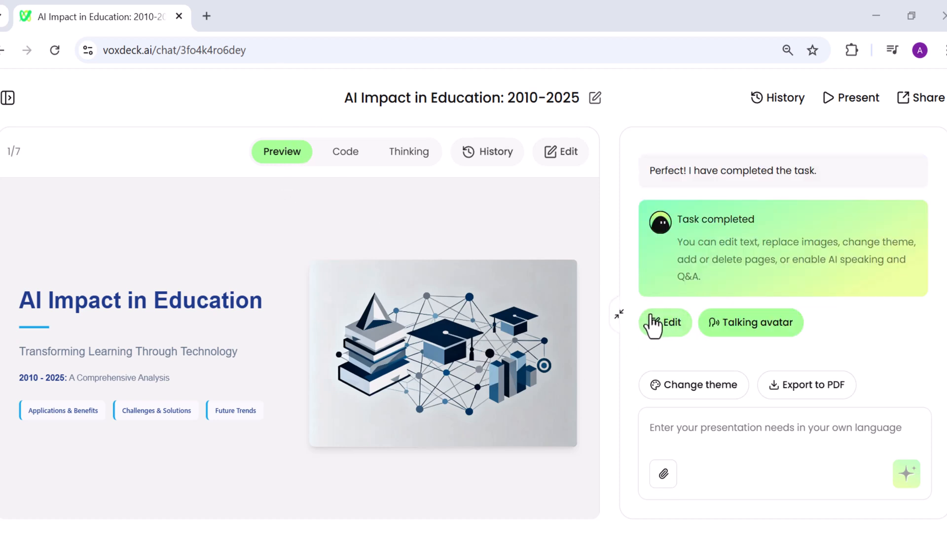
{"action": "mouse_move", "coordinate": [797, 395]}
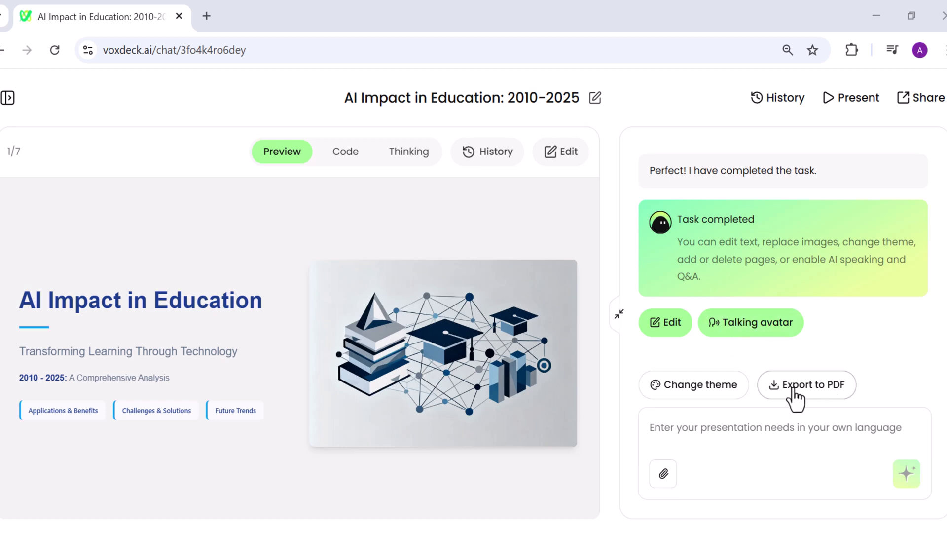
{"action": "mouse_move", "coordinate": [620, 369]}
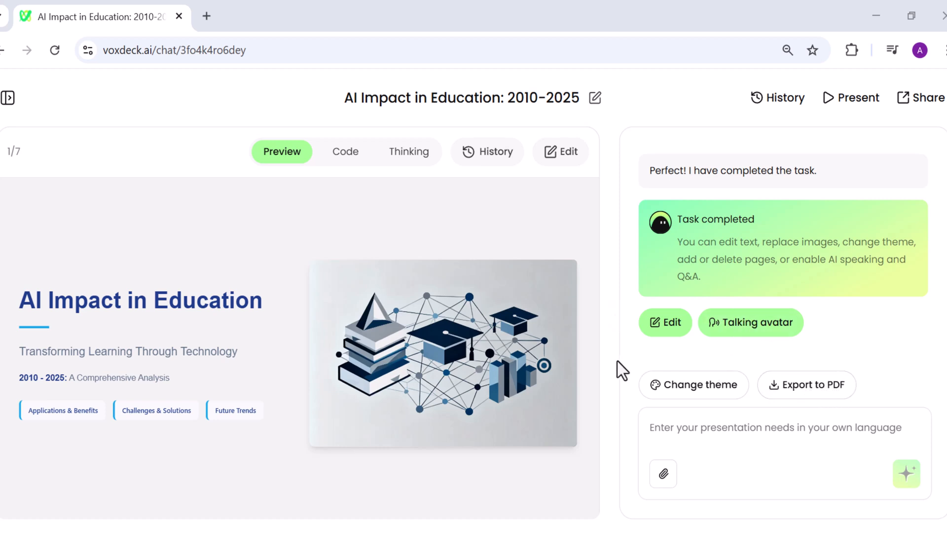
{"action": "mouse_move", "coordinate": [513, 259]}
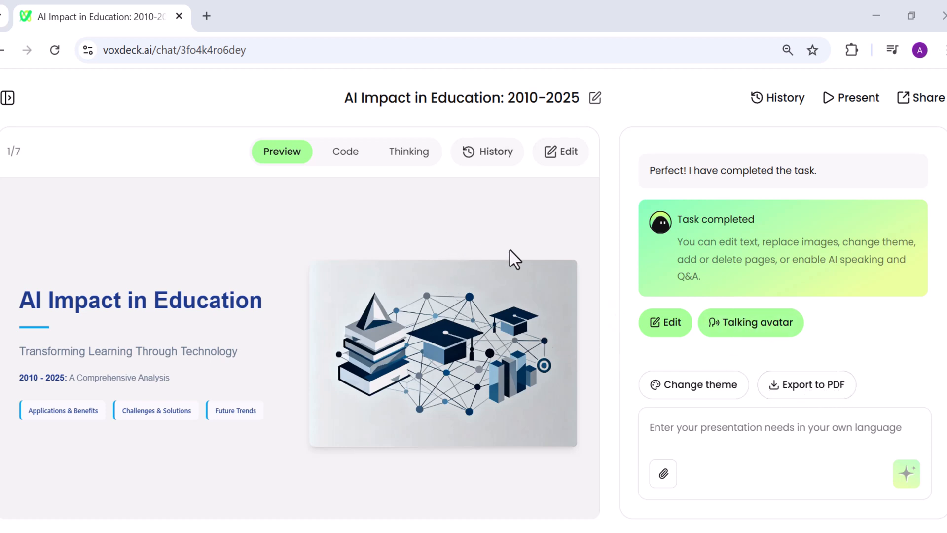
Step: Restyle the title in Fredoka, Medium weight, size 50, coloured bright blue
{"action": "left_click", "coordinate": [559, 151]}
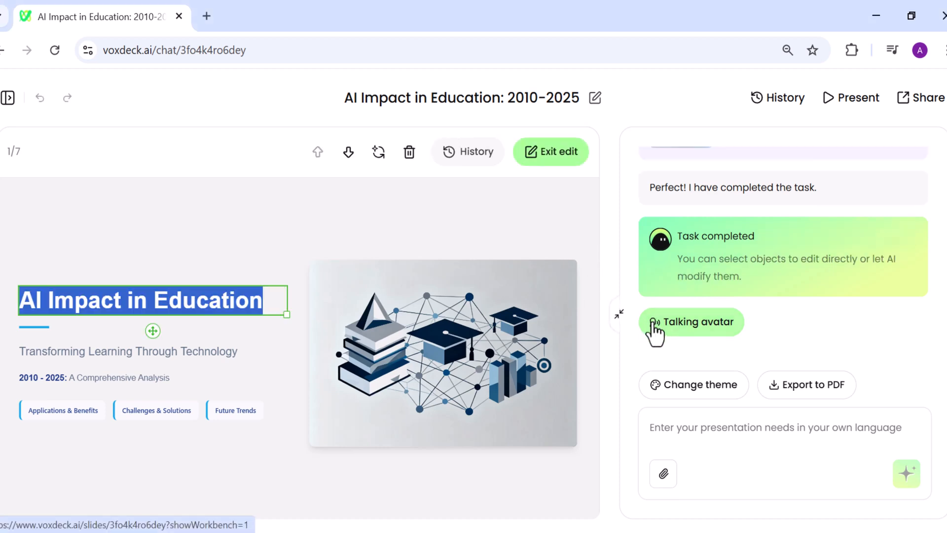
{"action": "left_click", "coordinate": [139, 299]}
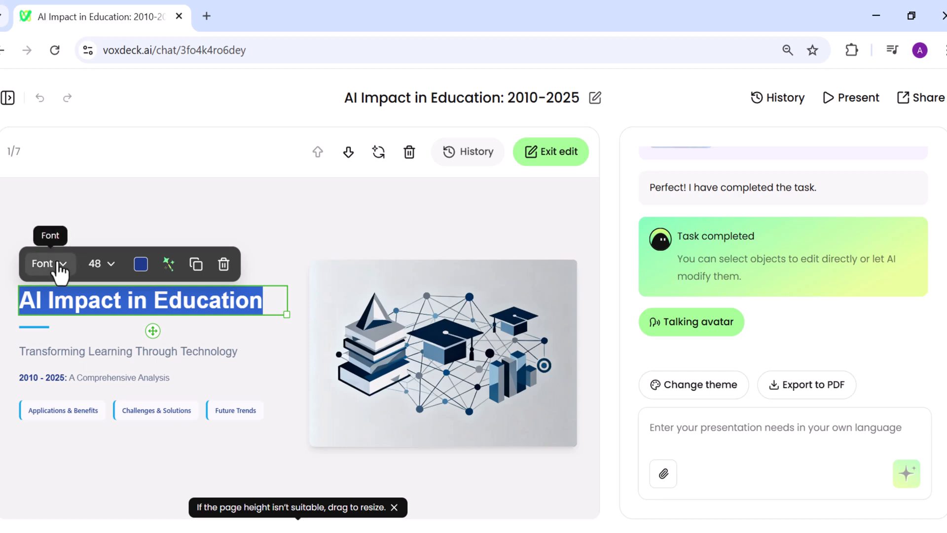
{"action": "left_click", "coordinate": [49, 264]}
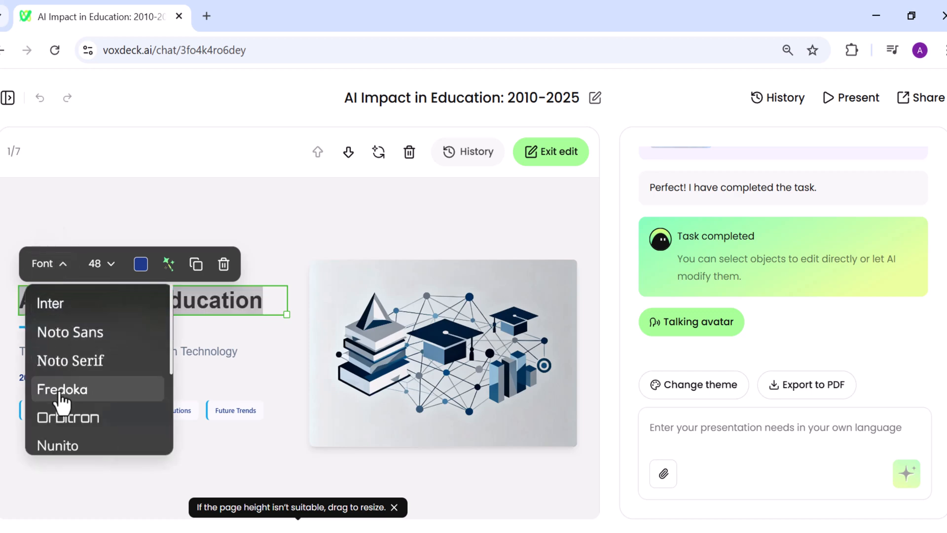
{"action": "left_click", "coordinate": [63, 389]}
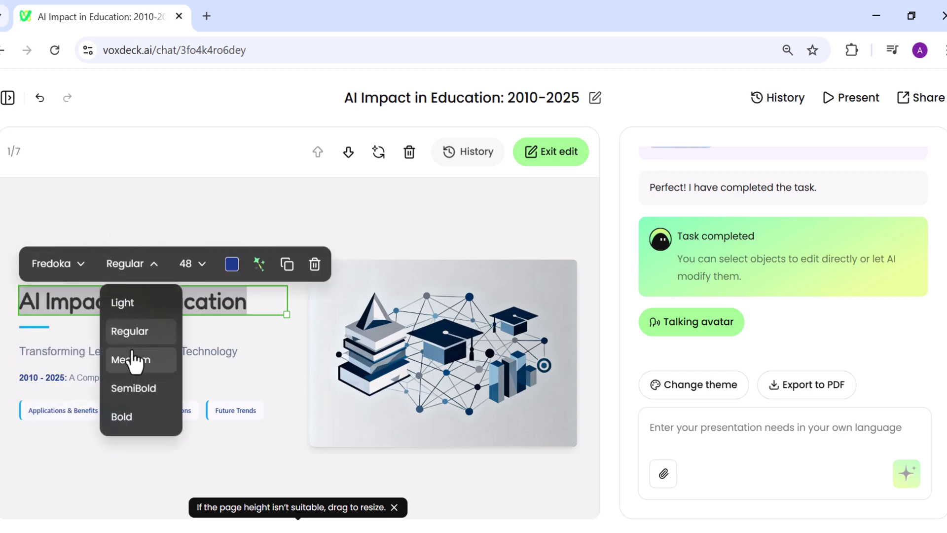
{"action": "left_click", "coordinate": [130, 358]}
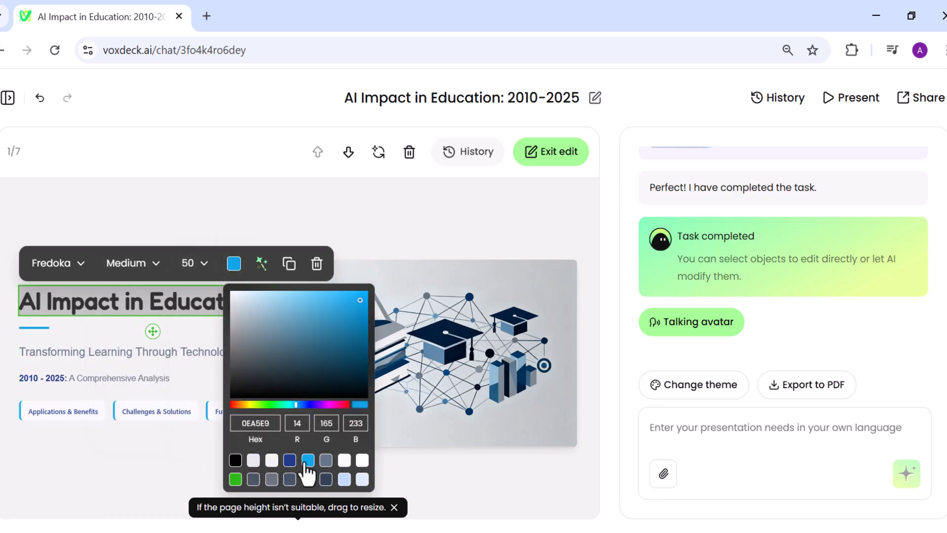
{"action": "left_click", "coordinate": [308, 461]}
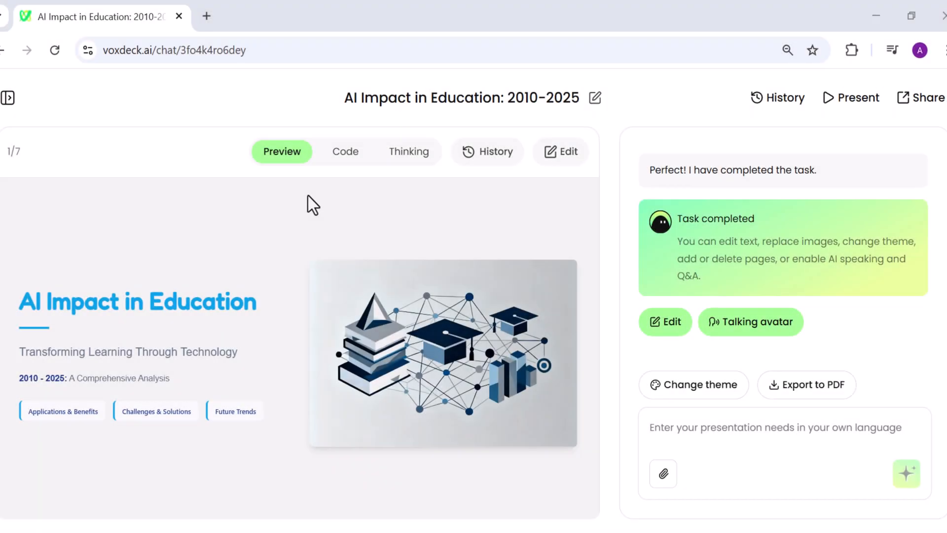
{"action": "mouse_move", "coordinate": [292, 436]}
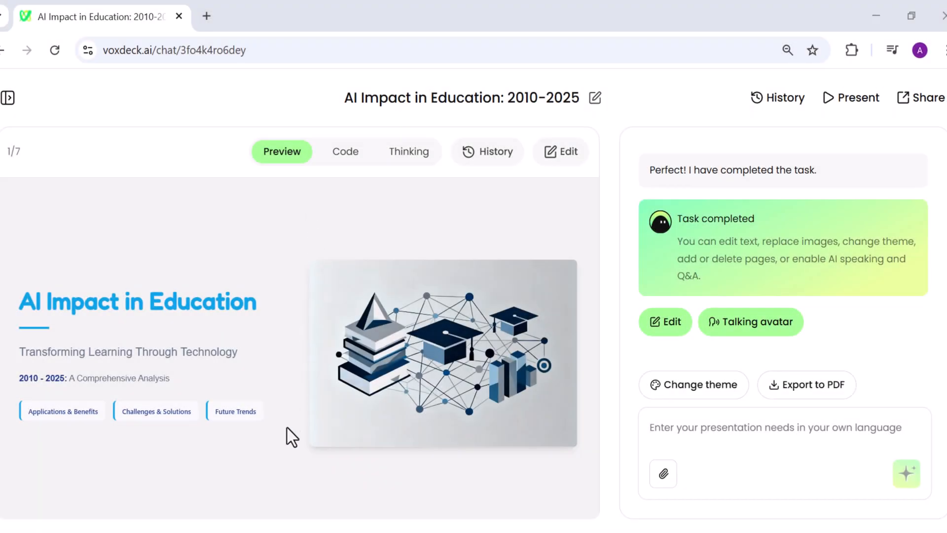
{"action": "mouse_move", "coordinate": [316, 487]}
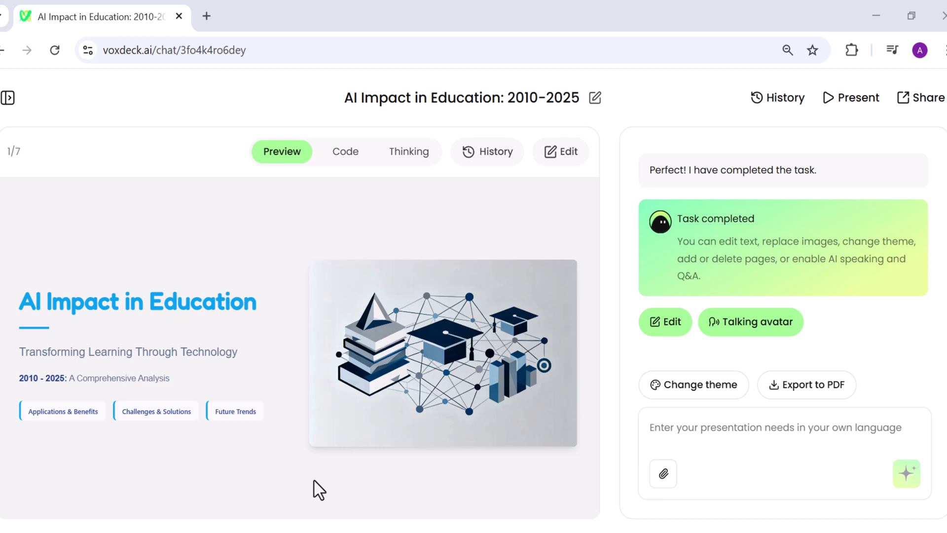
{"action": "mouse_move", "coordinate": [397, 377]}
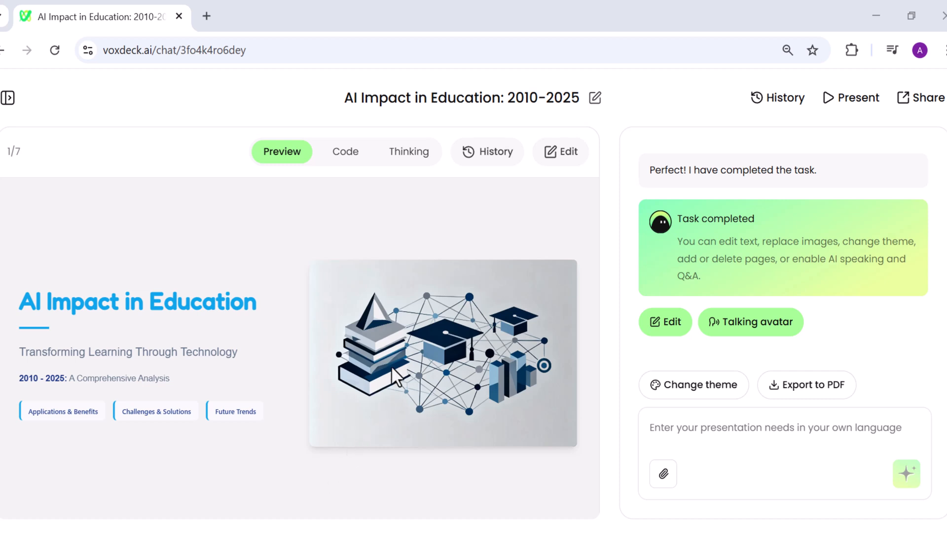
{"action": "mouse_move", "coordinate": [489, 245]}
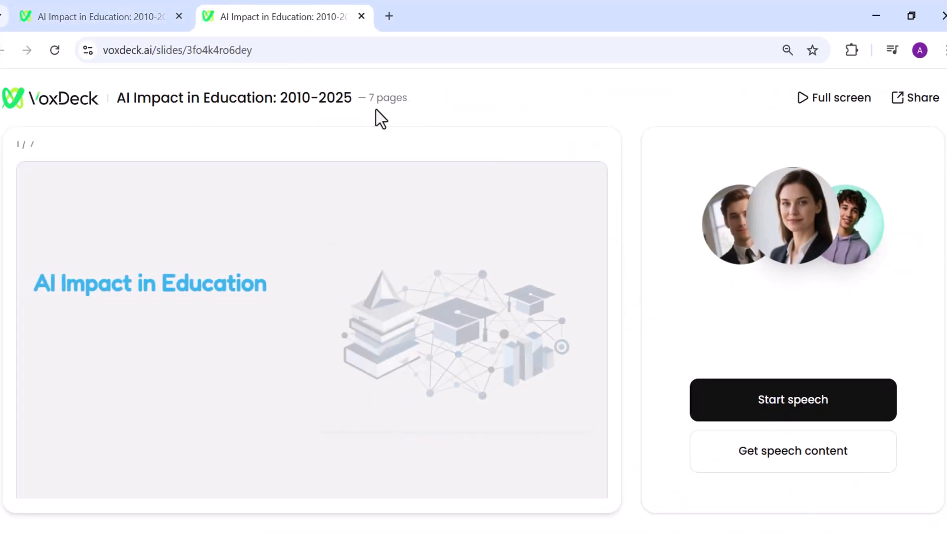
Step: Set up a talking avatar and have it start presenting the deck
{"action": "left_click", "coordinate": [792, 450]}
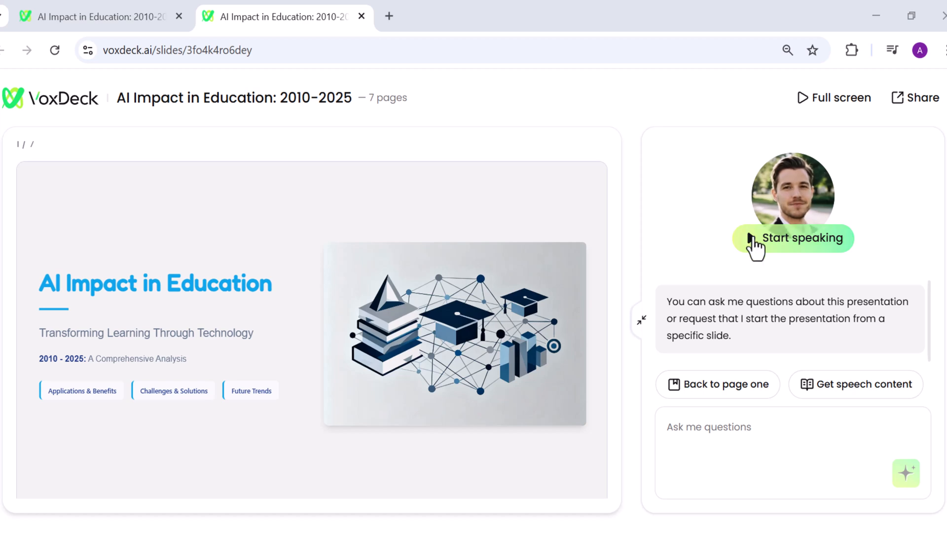
{"action": "left_click", "coordinate": [792, 238]}
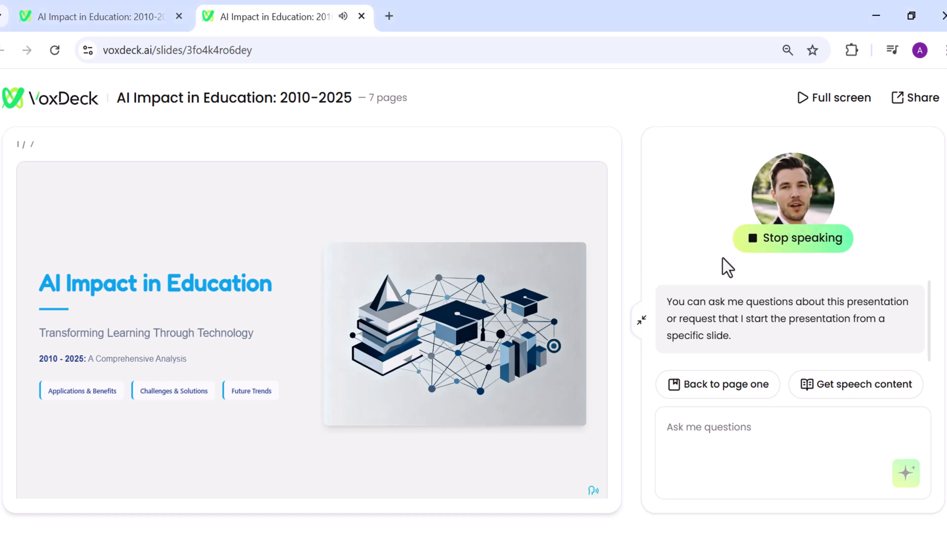
{"action": "mouse_move", "coordinate": [723, 271]}
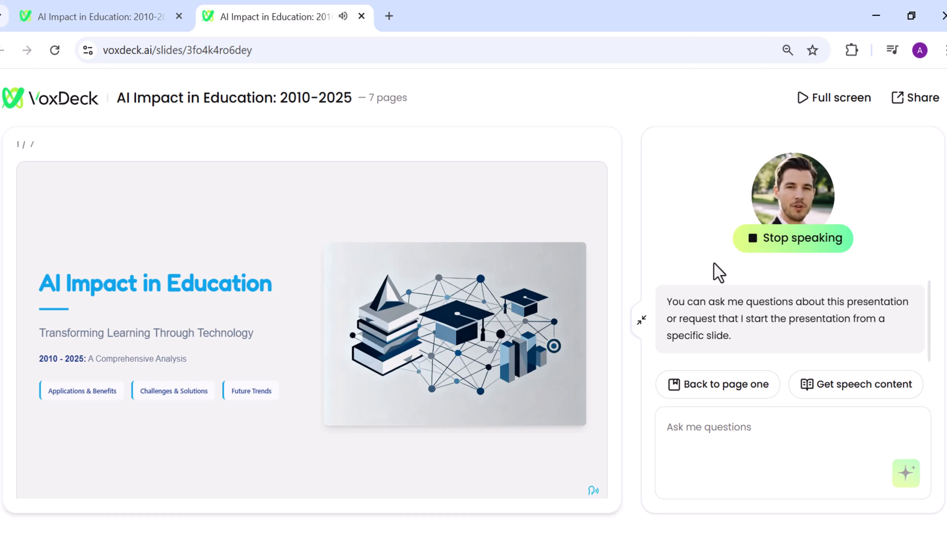
{"action": "mouse_move", "coordinate": [494, 147]}
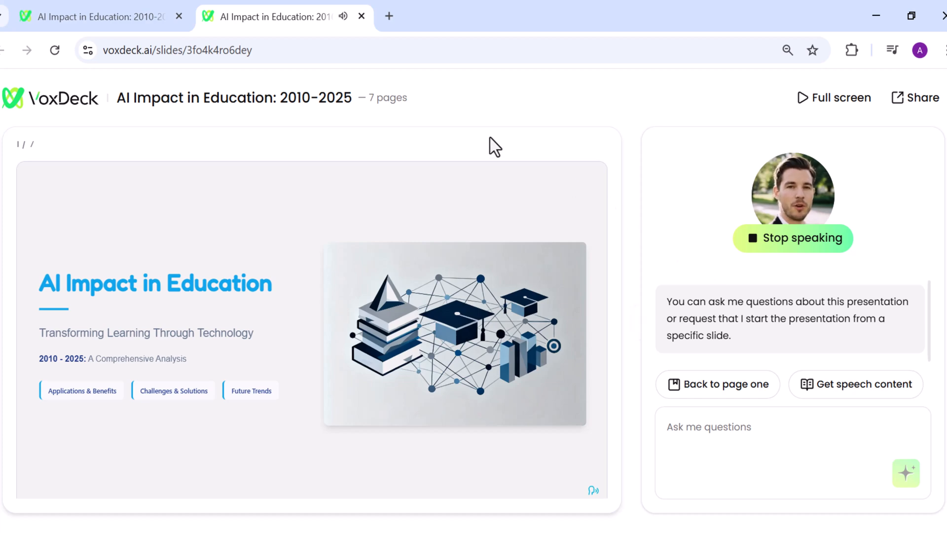
{"action": "mouse_move", "coordinate": [393, 115]}
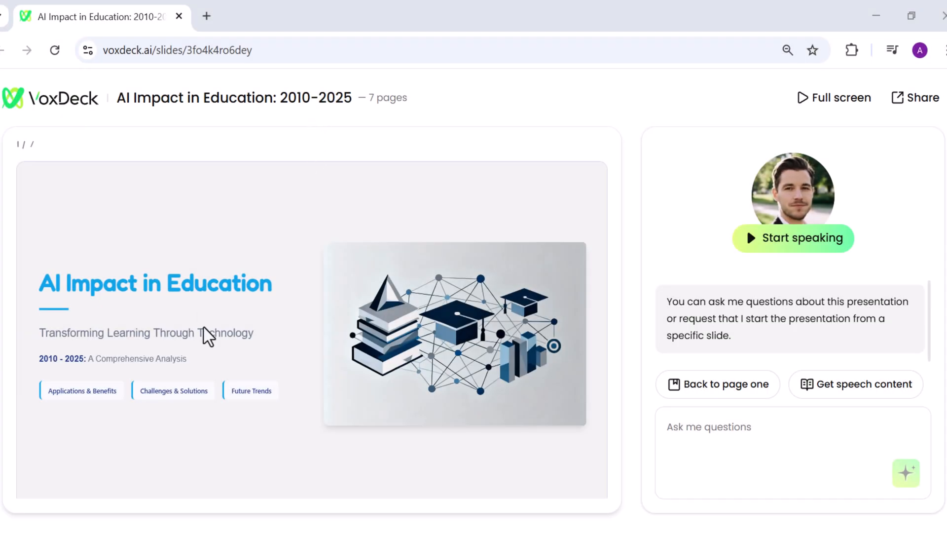
{"action": "mouse_move", "coordinate": [641, 404]}
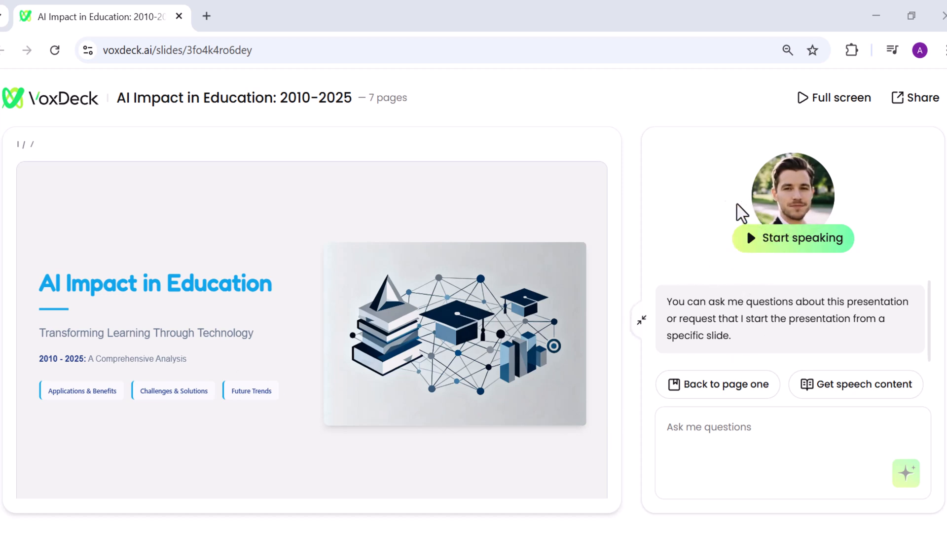
{"action": "mouse_move", "coordinate": [495, 457]}
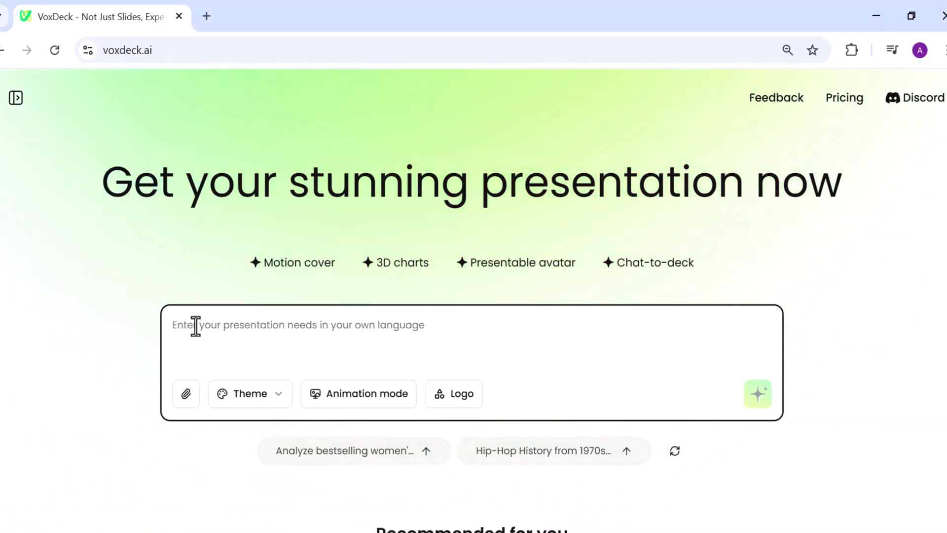
Step: Enter a prompt for a 3D-chart deck comparing company sales in Asia, Europe and America with motion and a summary
{"action": "type", "text": "Create a slide presentation"}
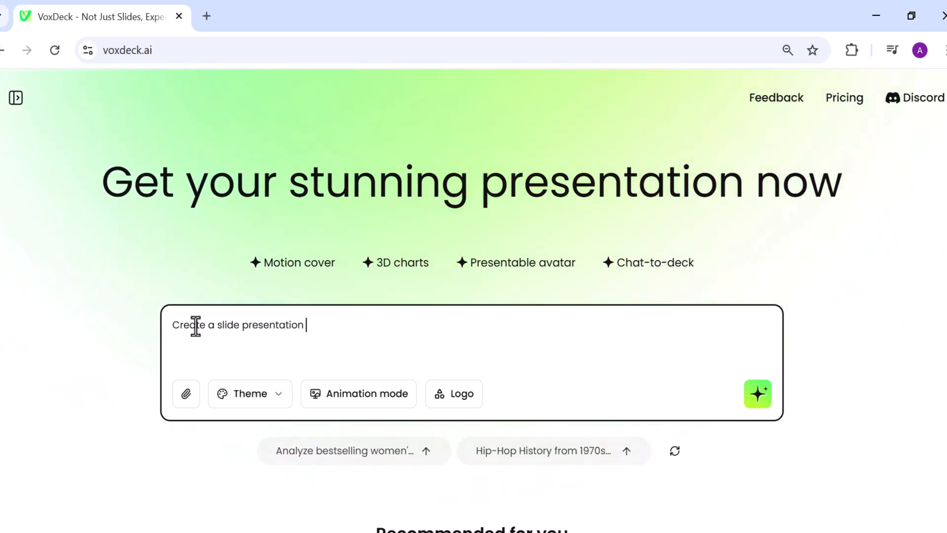
{"action": "type", "text": "with 3D chart compair"}
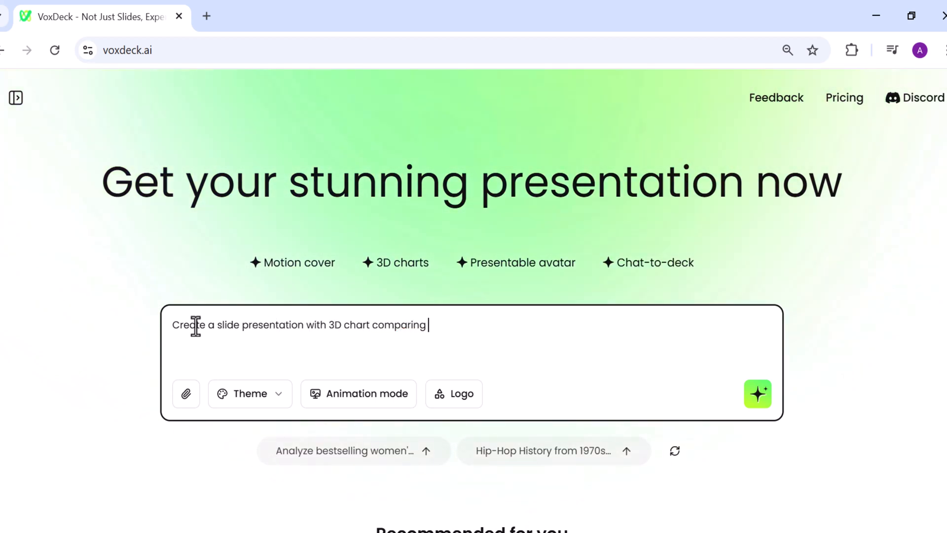
{"action": "type", "text": "company sales by region. A"}
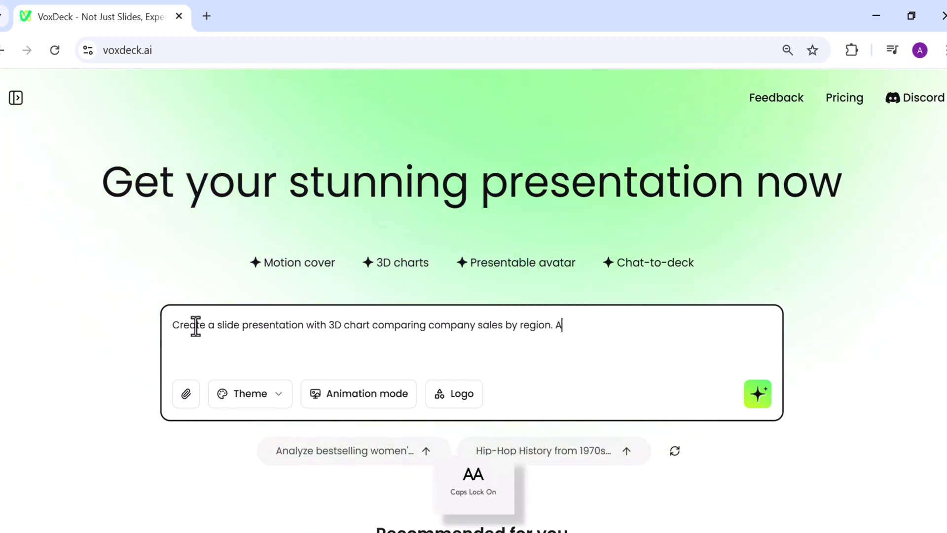
{"action": "type", "text": "sia,Europe,and"}
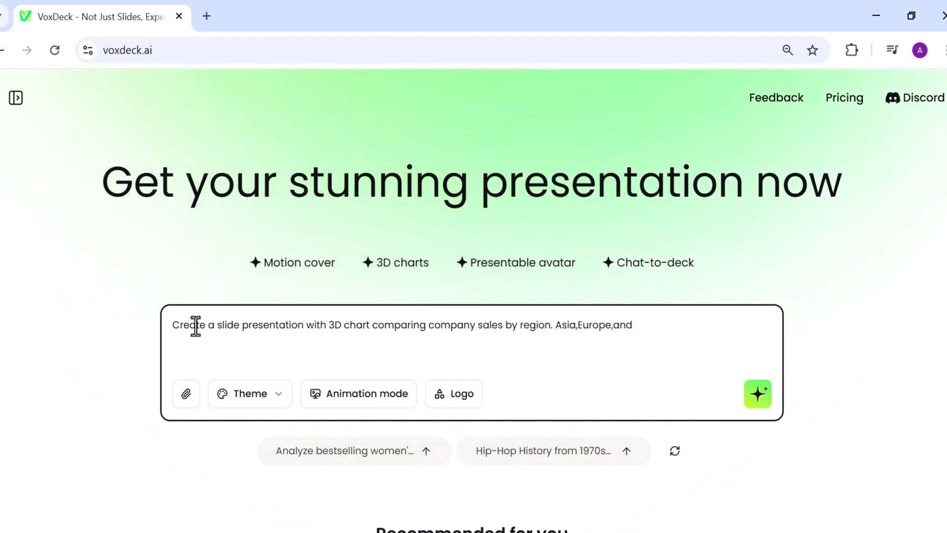
{"action": "type", "text": "America, add motion cover"}
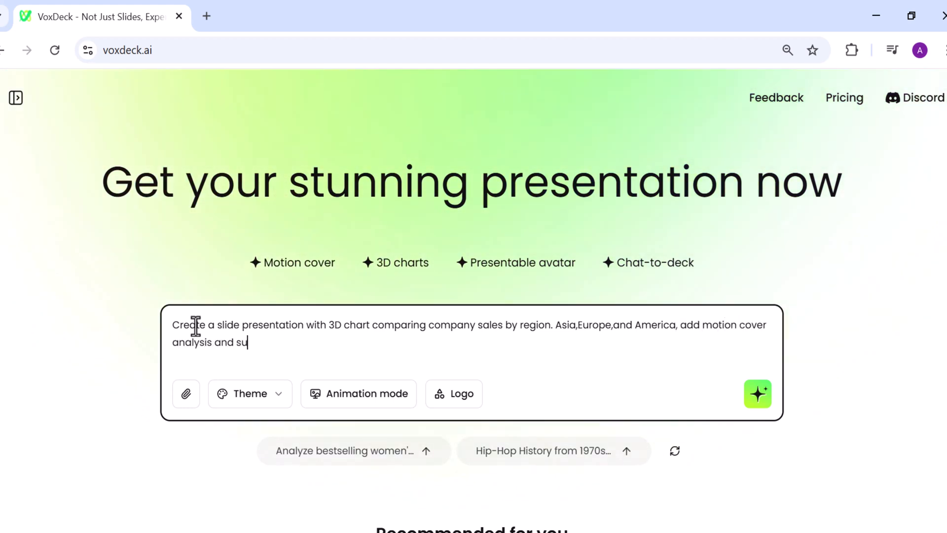
{"action": "type", "text": "mmary ."}
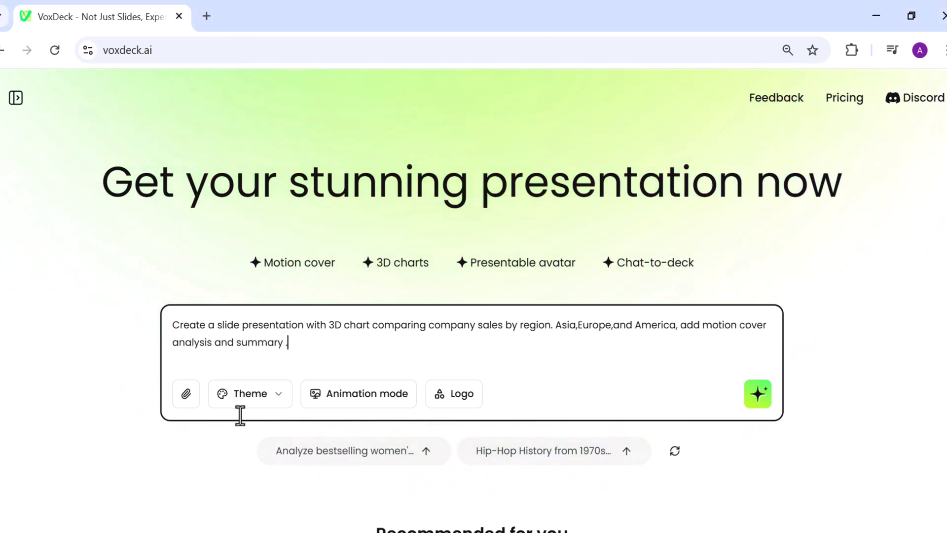
Step: Choose the Business theme, enable animation mode and submit the request
{"action": "left_click", "coordinate": [250, 394]}
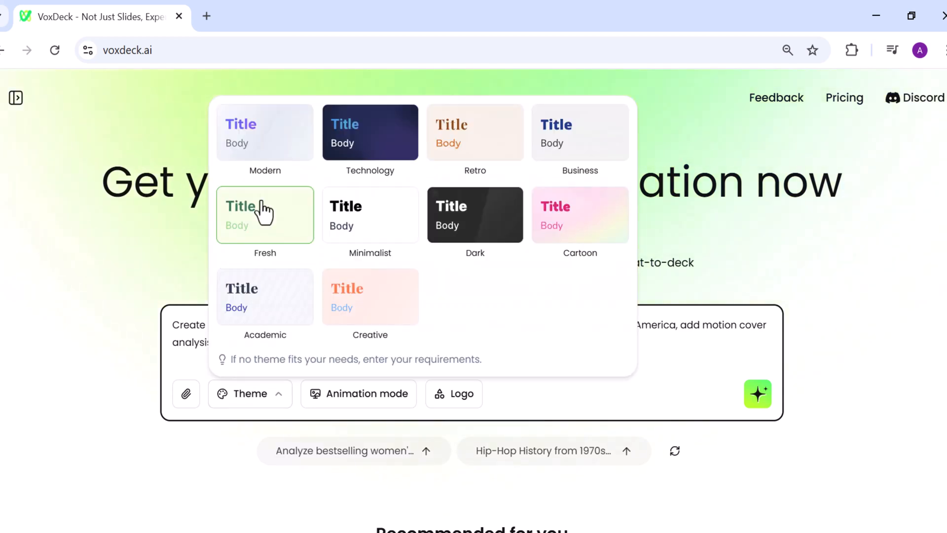
{"action": "mouse_move", "coordinate": [507, 179]}
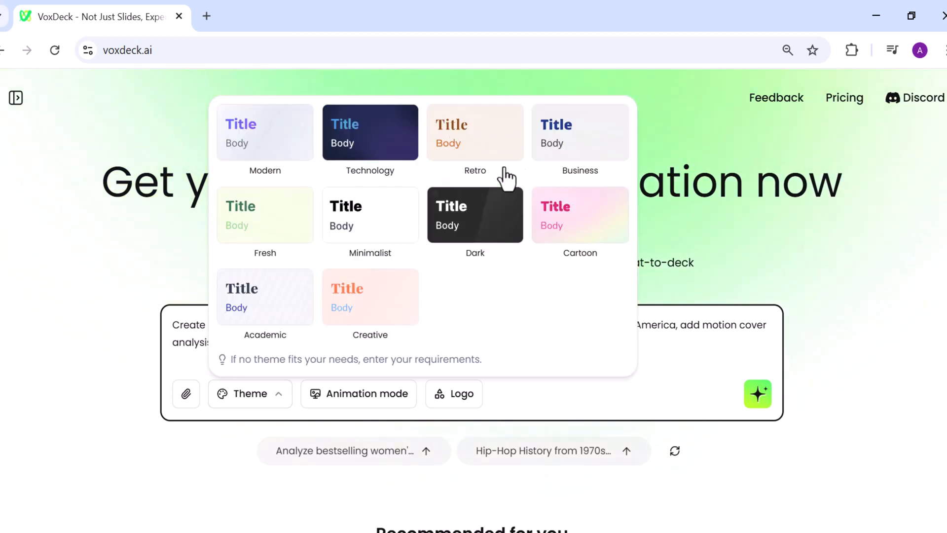
{"action": "left_click", "coordinate": [579, 132]}
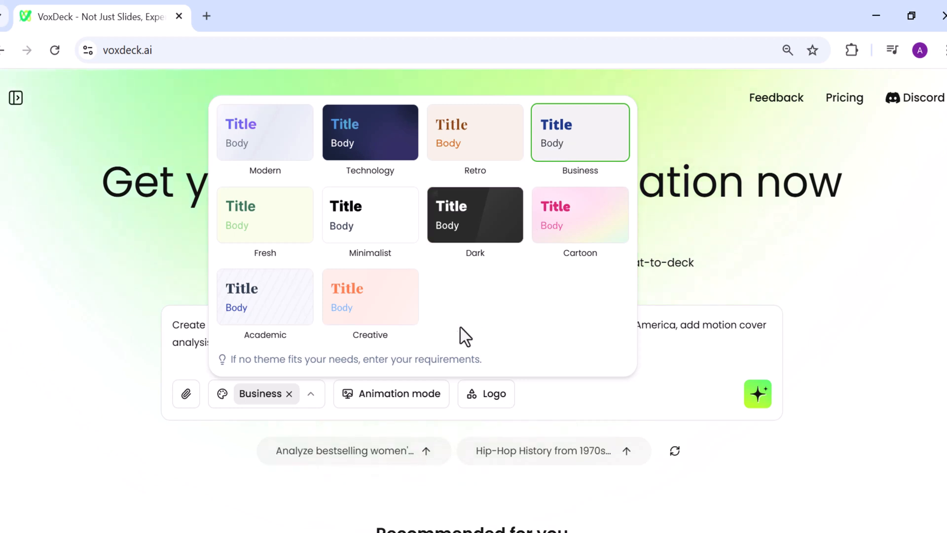
{"action": "left_click", "coordinate": [392, 393]}
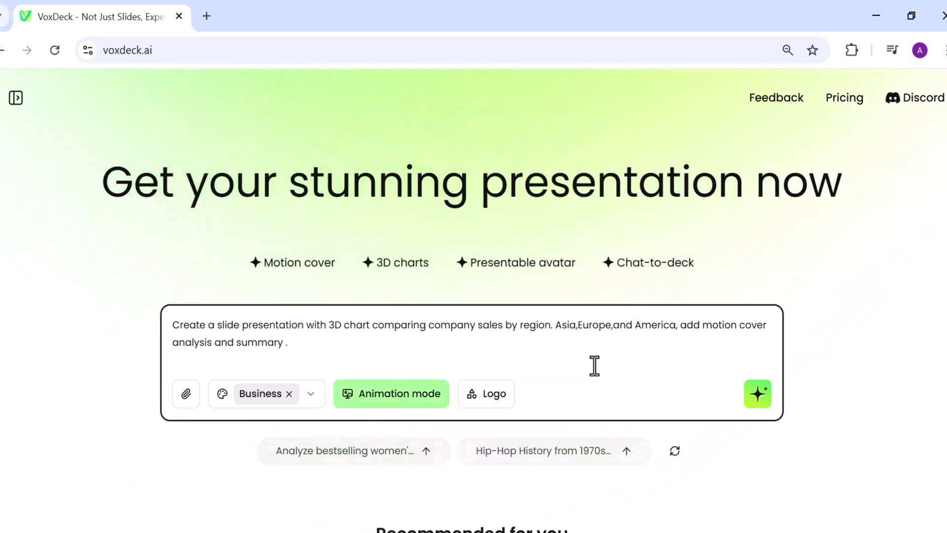
{"action": "left_click", "coordinate": [757, 394]}
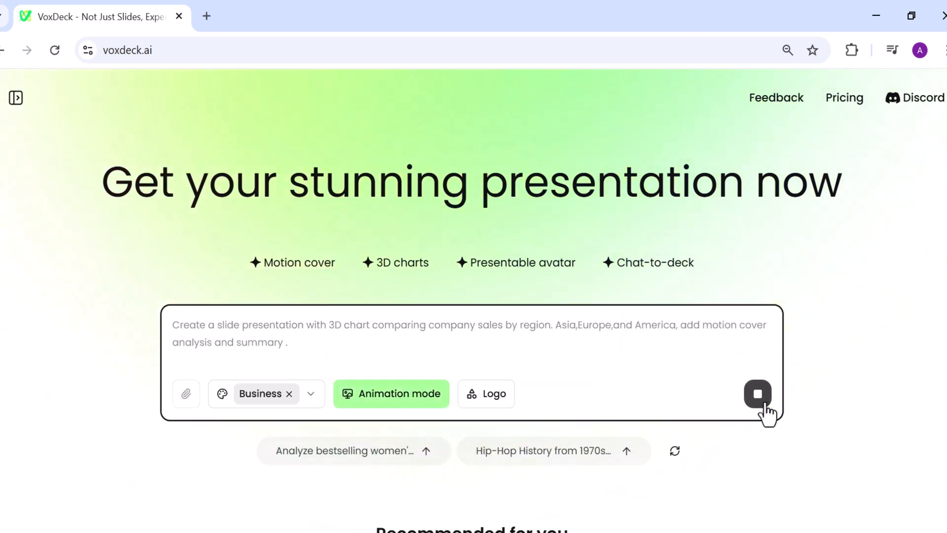
Step: Submit the regional sales request so generation begins in a new chat
{"action": "left_click", "coordinate": [757, 394]}
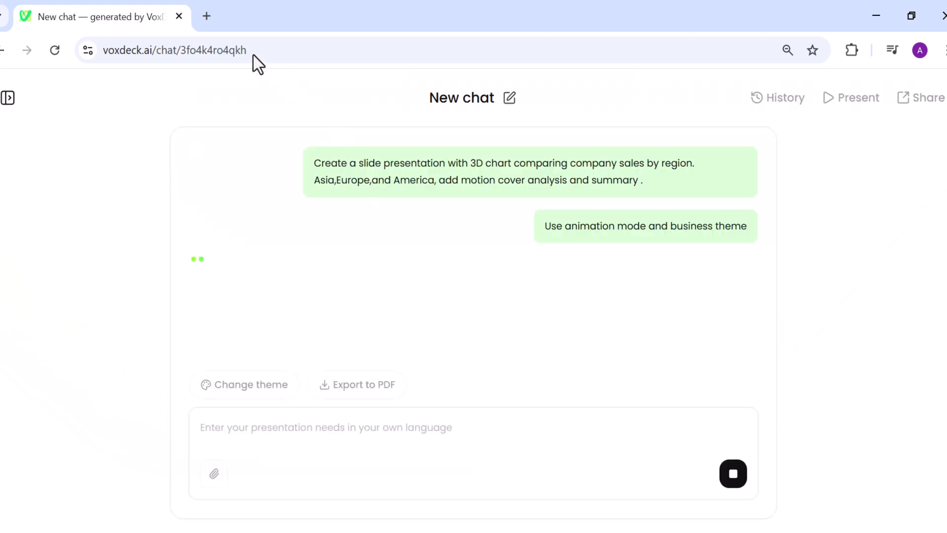
{"action": "mouse_move", "coordinate": [247, 361]}
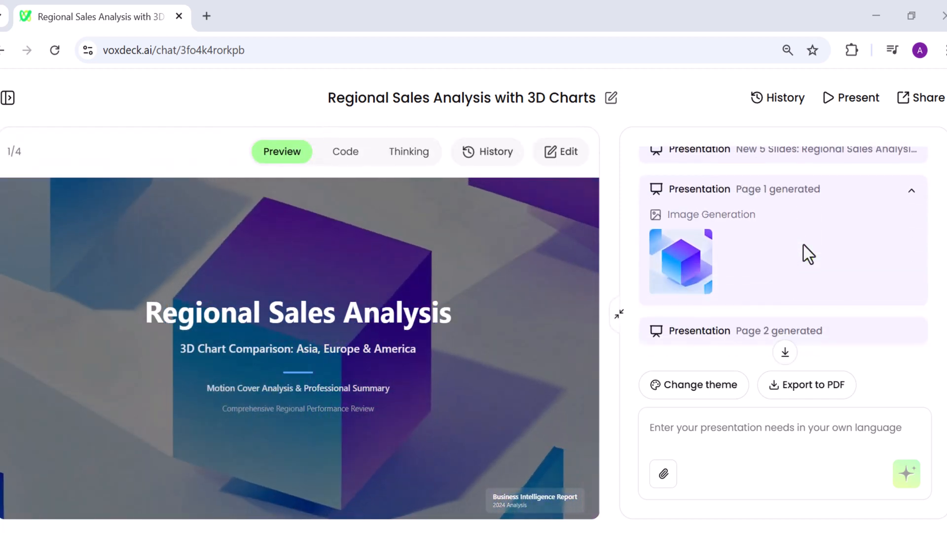
Step: View the regional sales figures and the Market Share Distribution donut chart
{"action": "left_click", "coordinate": [680, 260]}
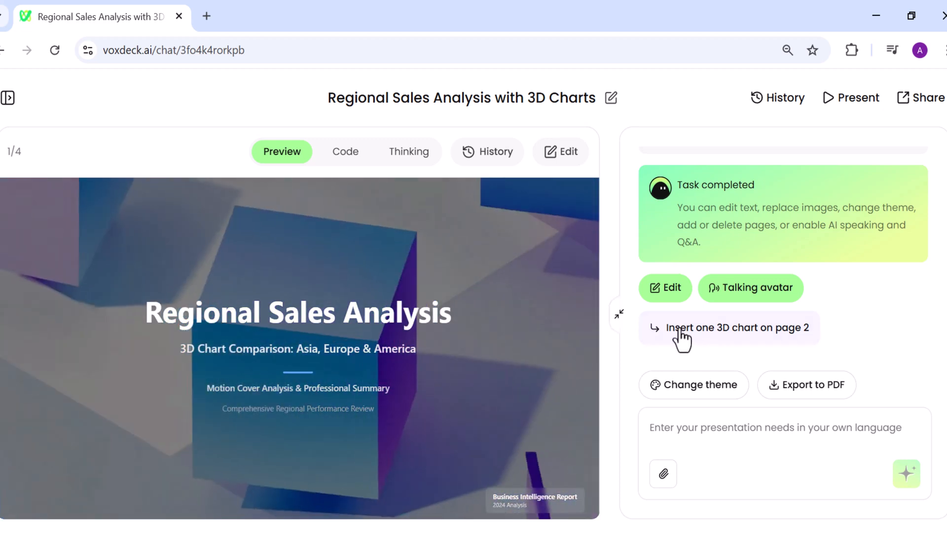
{"action": "left_click", "coordinate": [728, 327]}
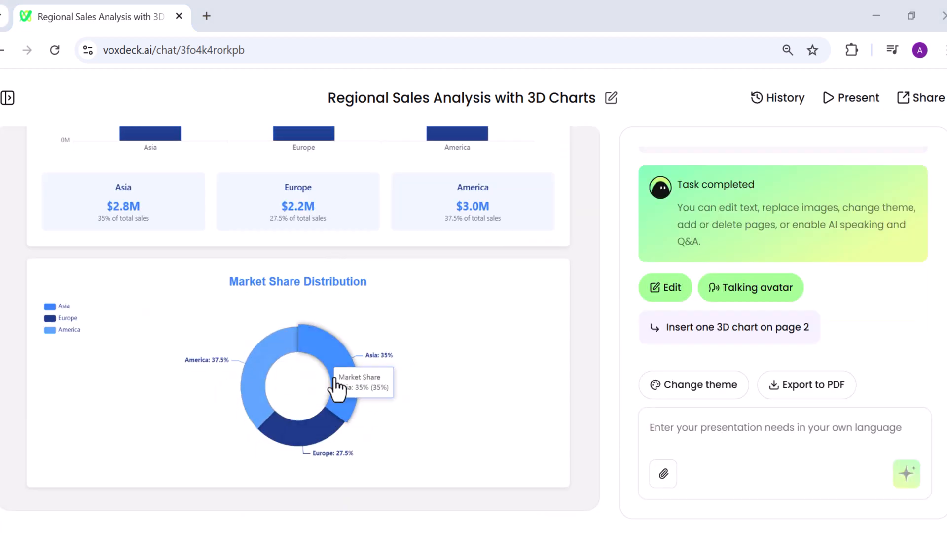
{"action": "mouse_move", "coordinate": [434, 389]}
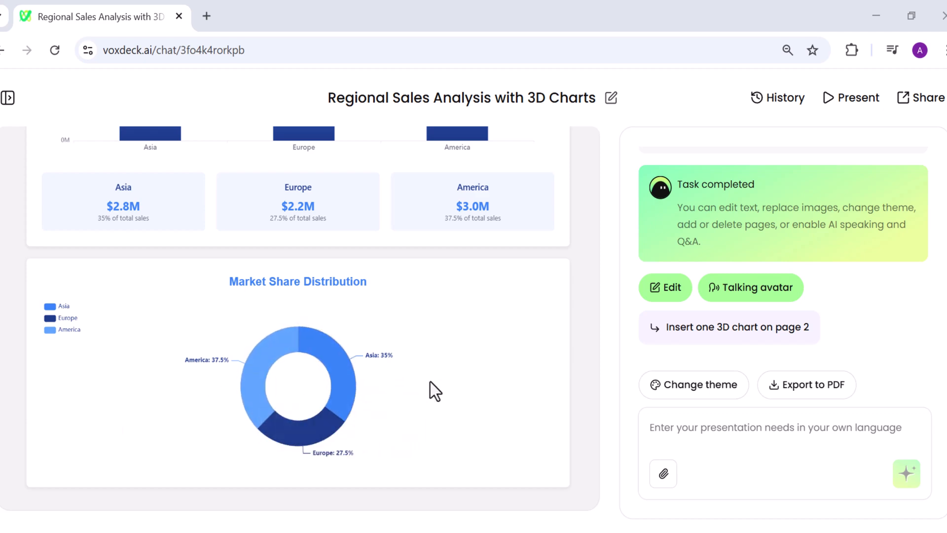